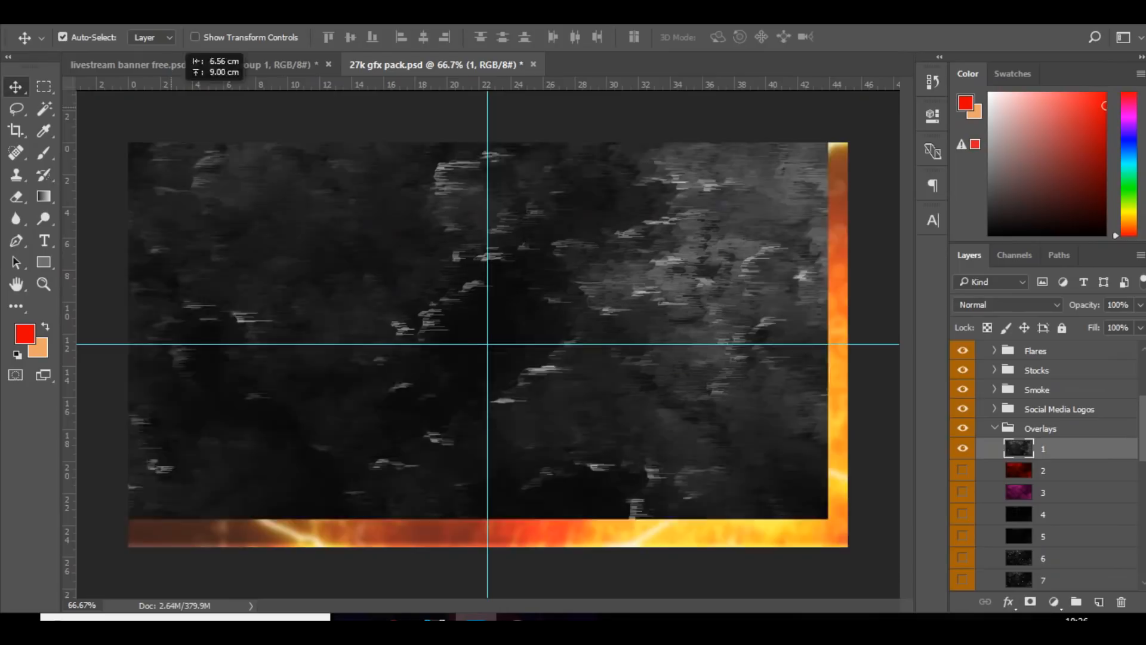
# Copy grunge overlay layer 1 into the banner, stretched across the strip below Group 1.
pyautogui.click(146, 64)
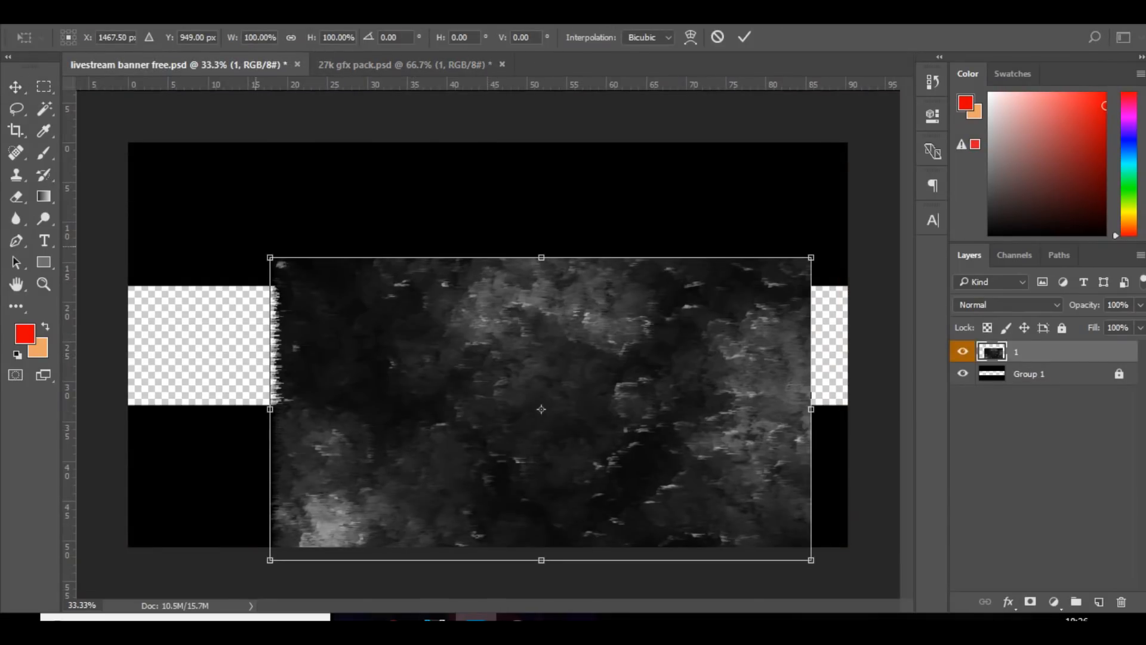
pyautogui.moveTo(271, 257); pyautogui.dragTo(144, 187)
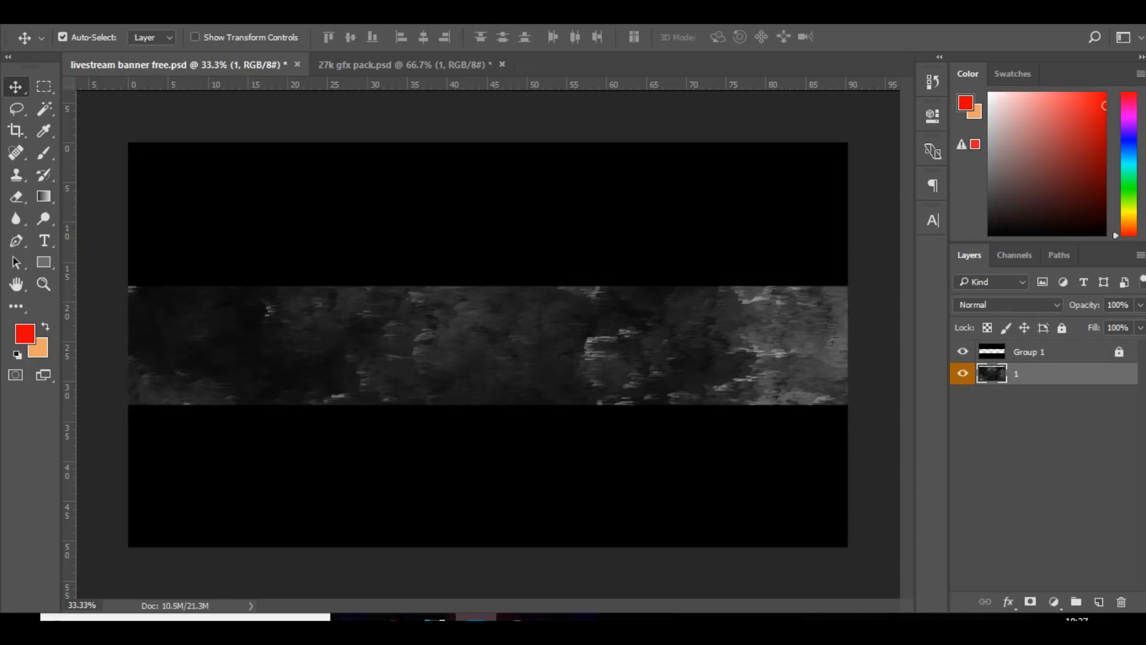
pyautogui.click(406, 64)
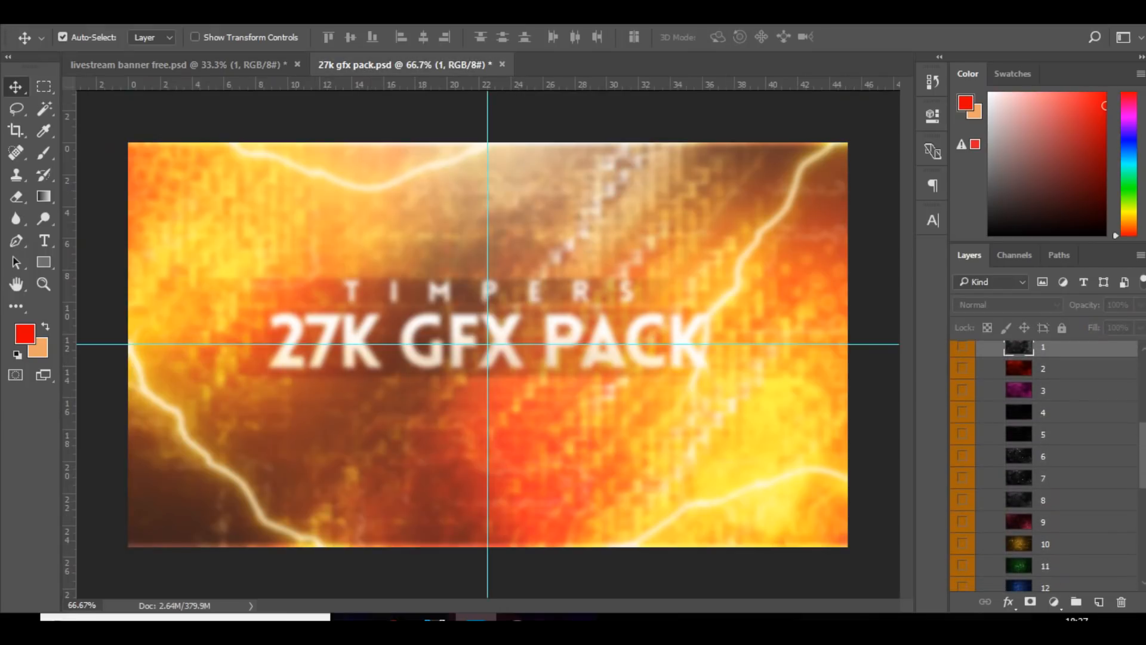
# Add overlay 7's scratchy line texture stretched over the strip in Color Dodge.
pyautogui.click(963, 478)
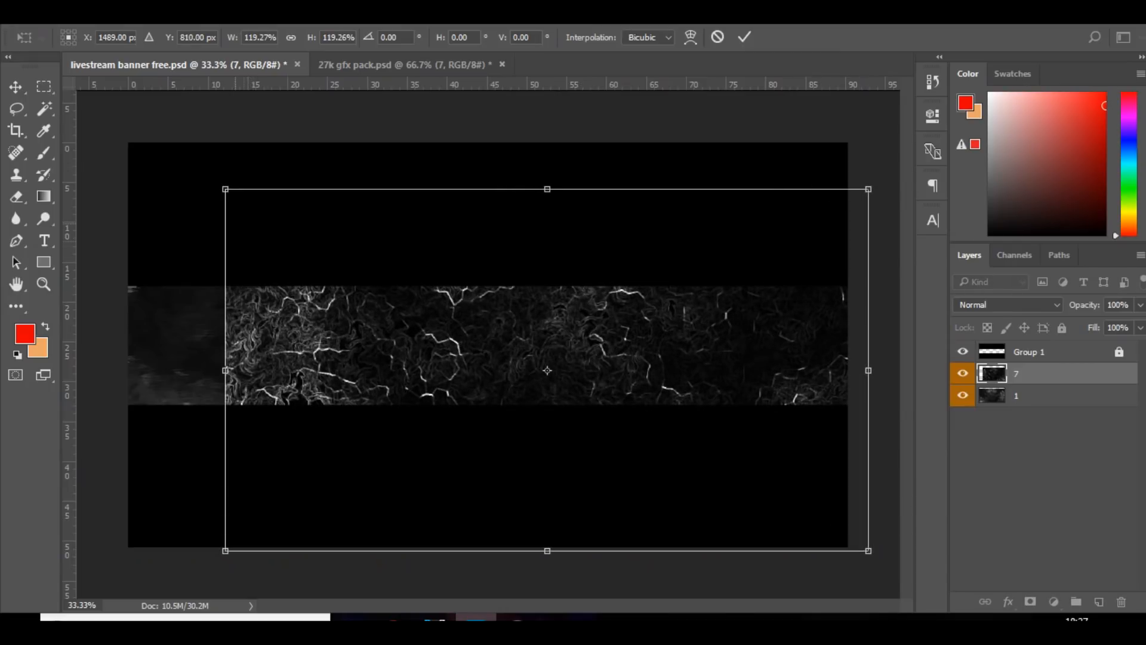
pyautogui.moveTo(225, 189); pyautogui.dragTo(110, 125)
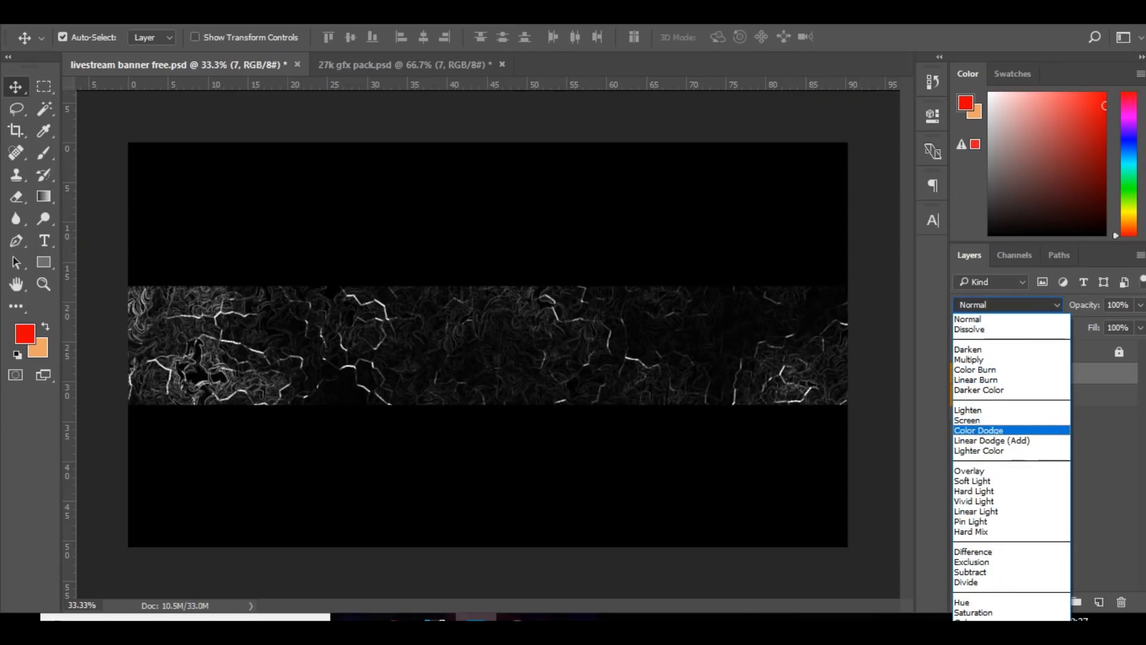
pyautogui.click(978, 430)
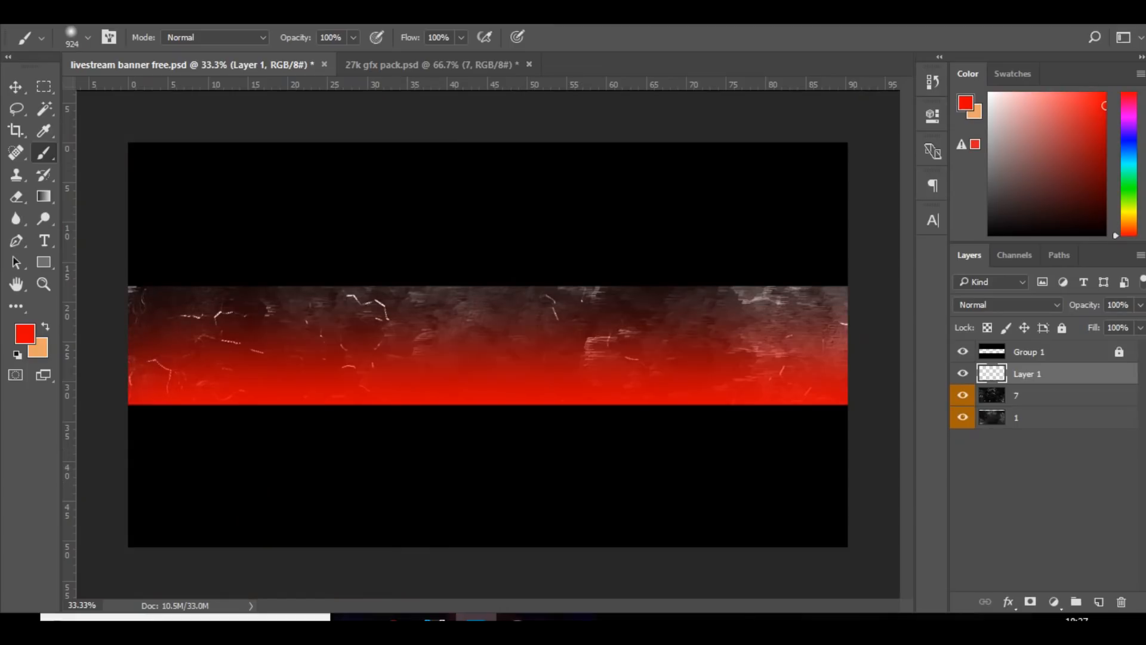
# Blend the red glow layer in Screen and its copy in Overlay at 45% opacity.
pyautogui.click(1009, 304)
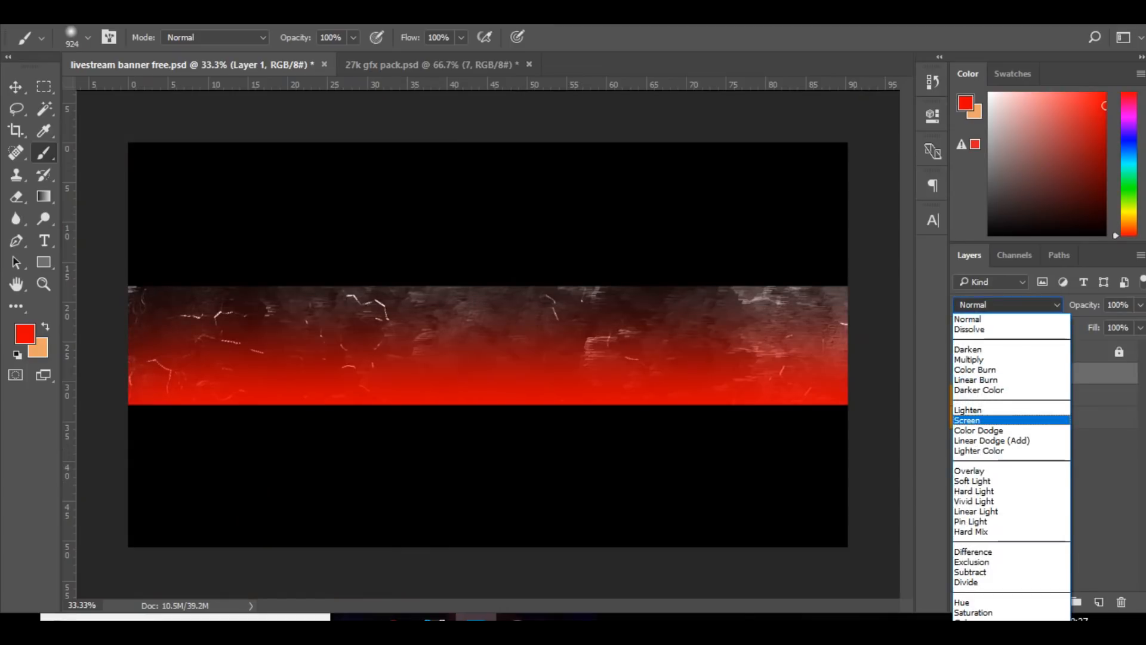
pyautogui.click(978, 430)
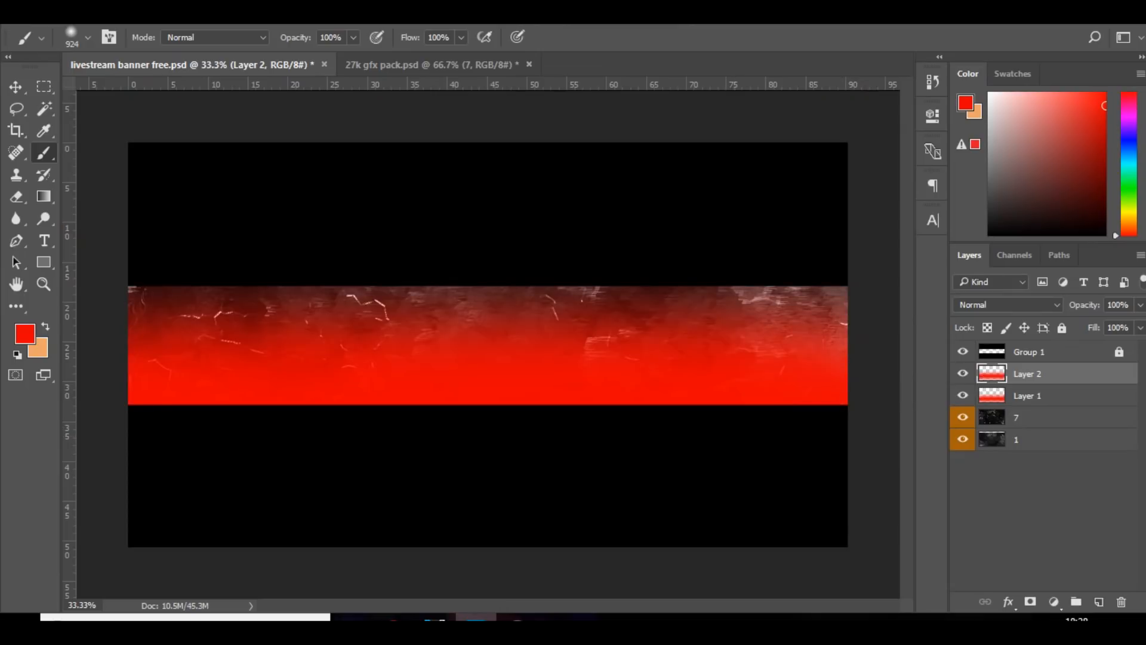
pyautogui.click(1007, 306)
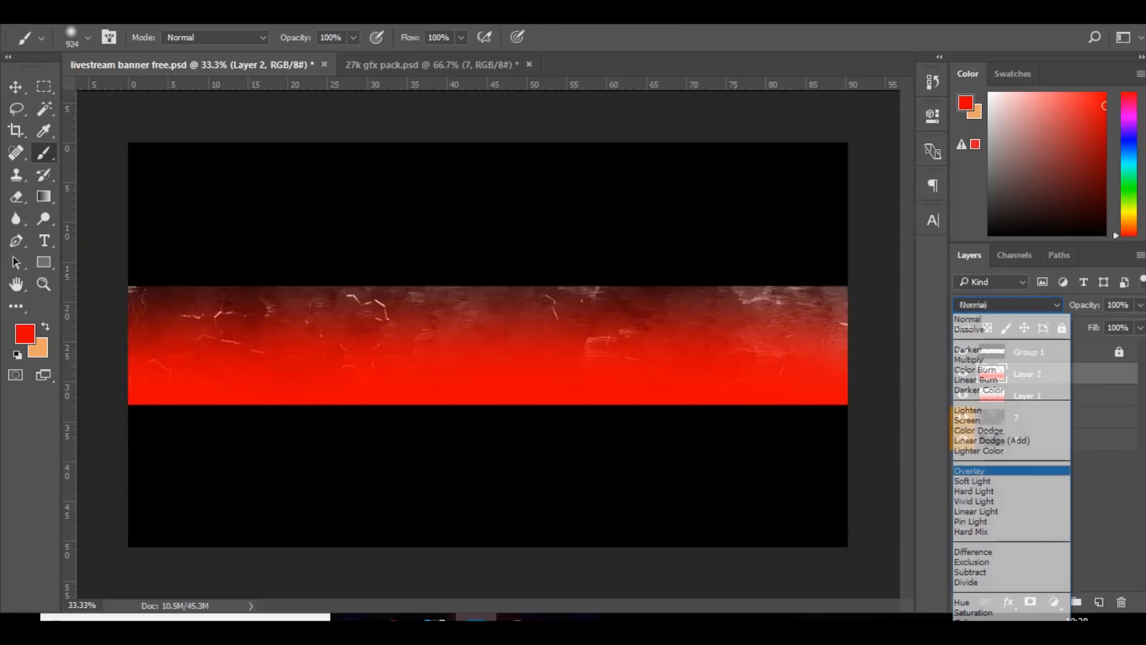
pyautogui.click(971, 470)
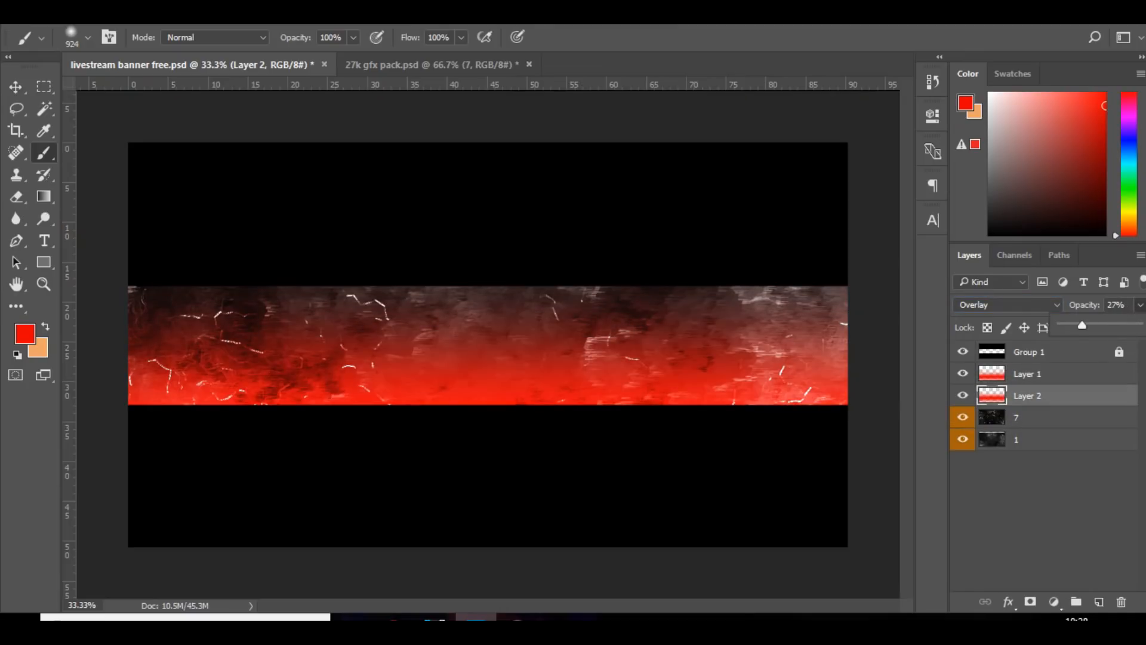
pyautogui.moveTo(1080, 325); pyautogui.dragTo(1094, 325)
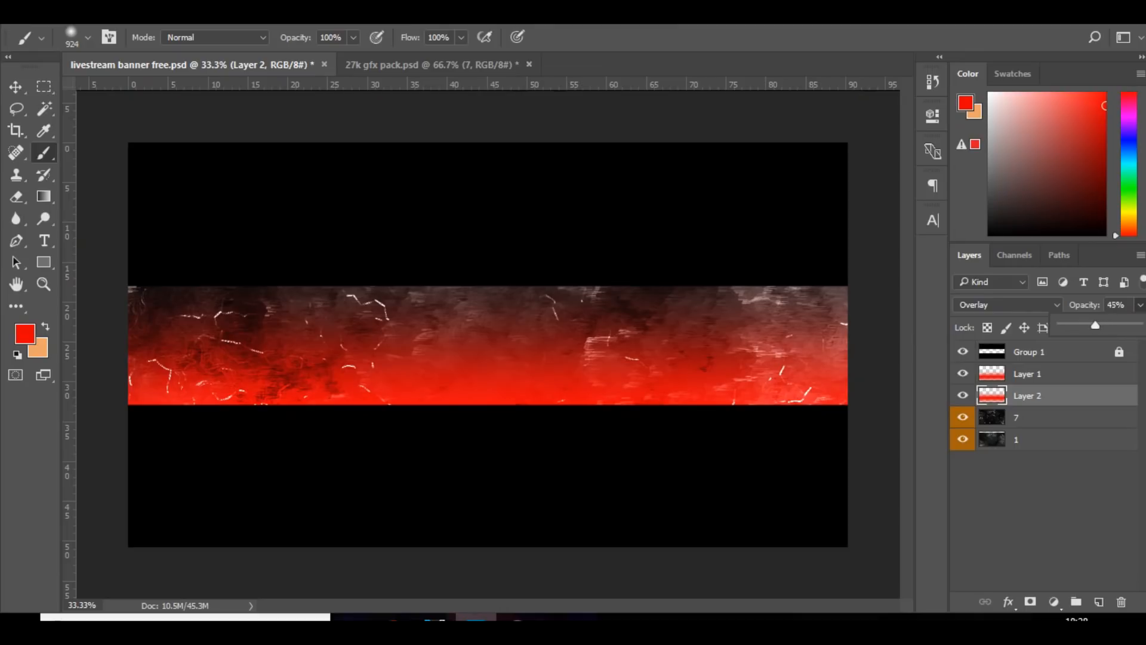
pyautogui.click(1029, 374)
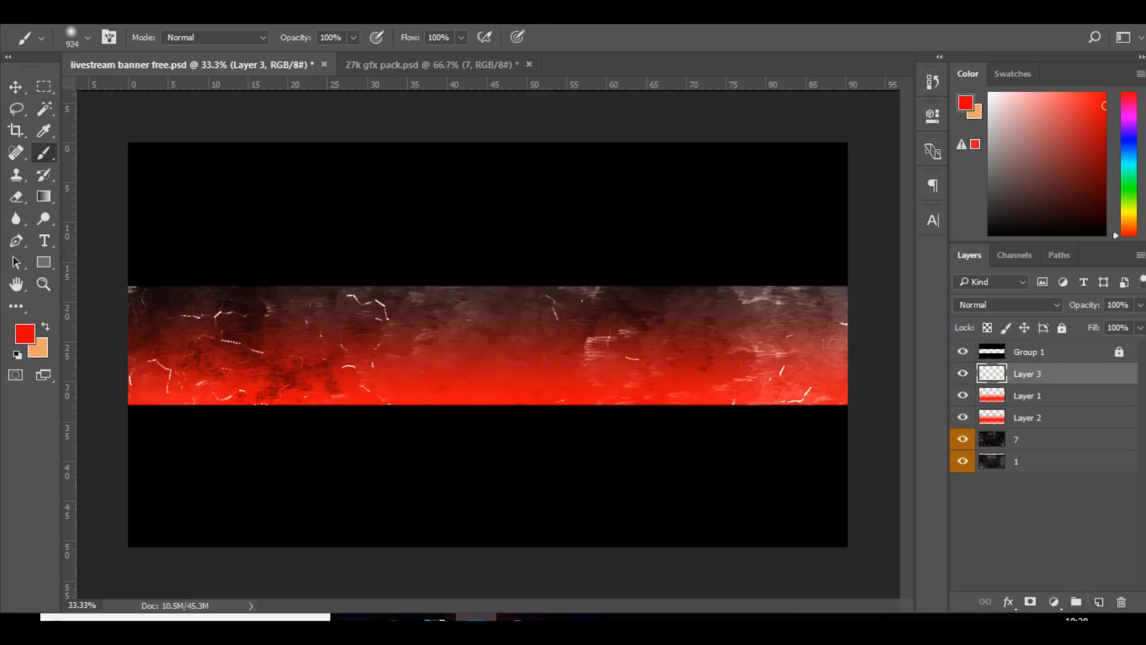
# Paint soft black shading on a new layer and set it to 39% opacity.
pyautogui.click(24, 335)
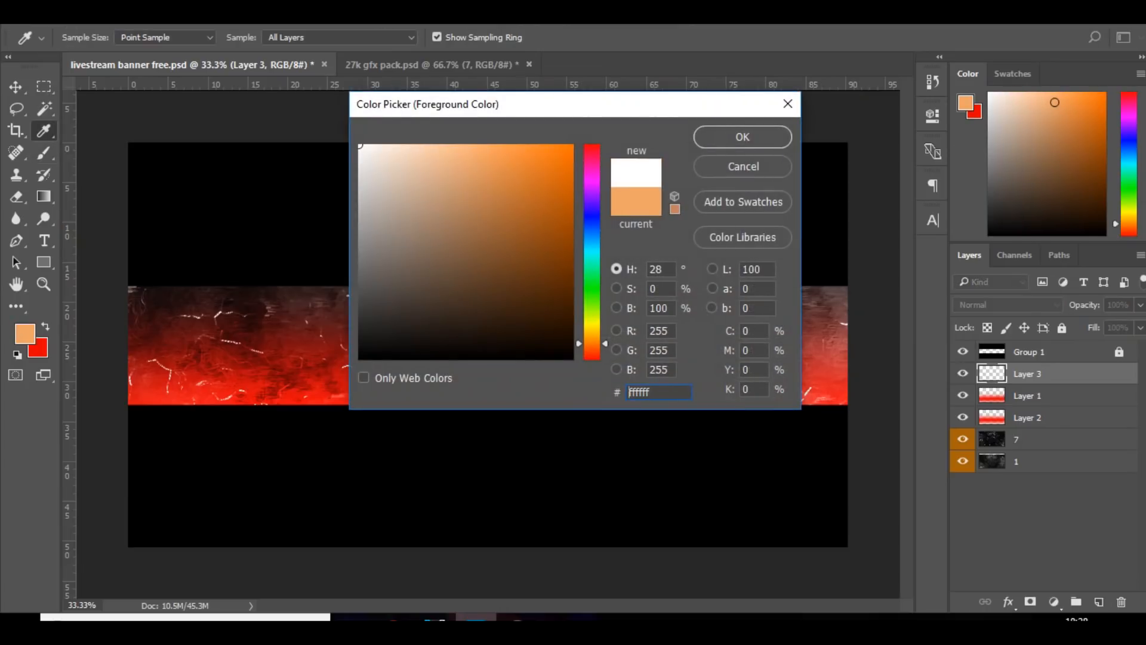
pyautogui.click(743, 137)
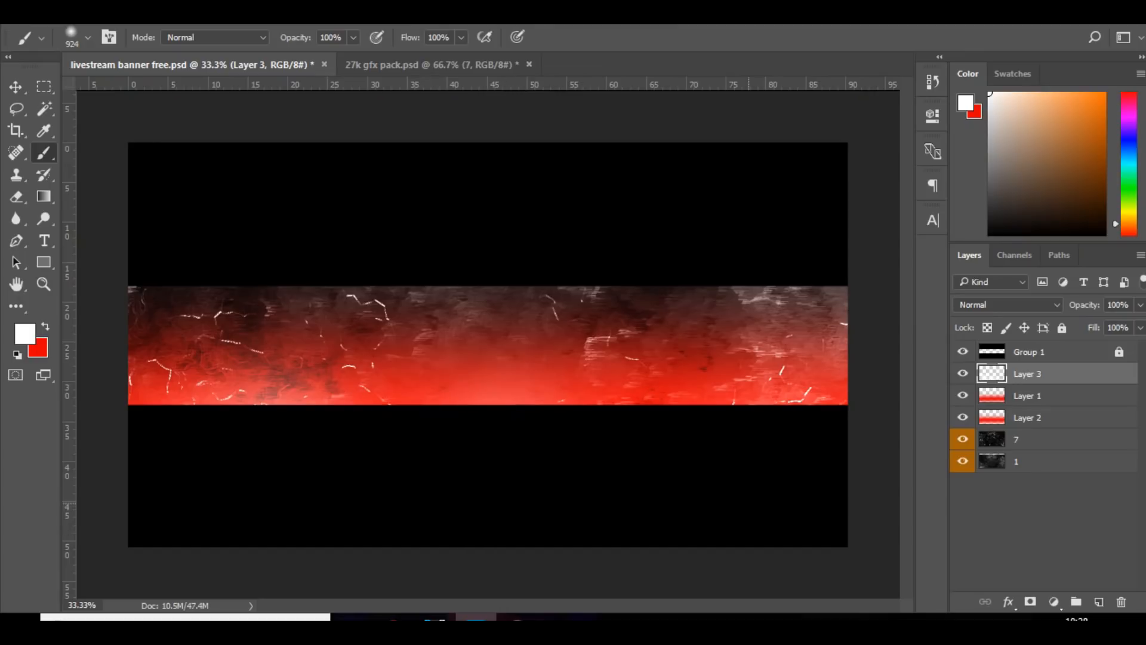
pyautogui.click(1007, 304)
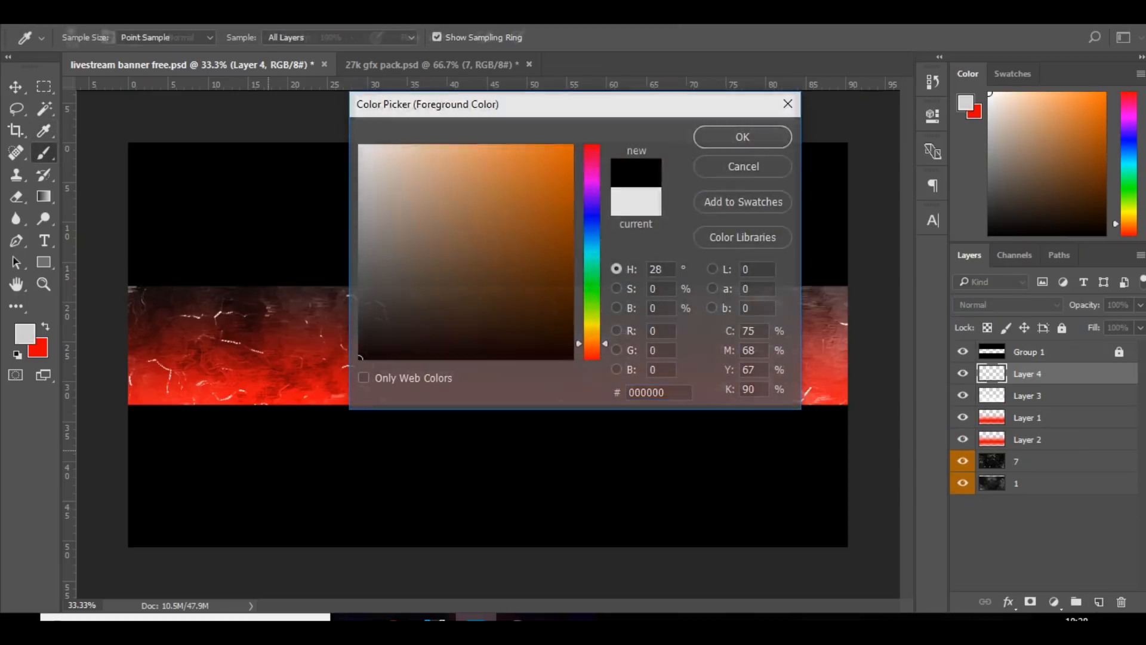
pyautogui.click(741, 137)
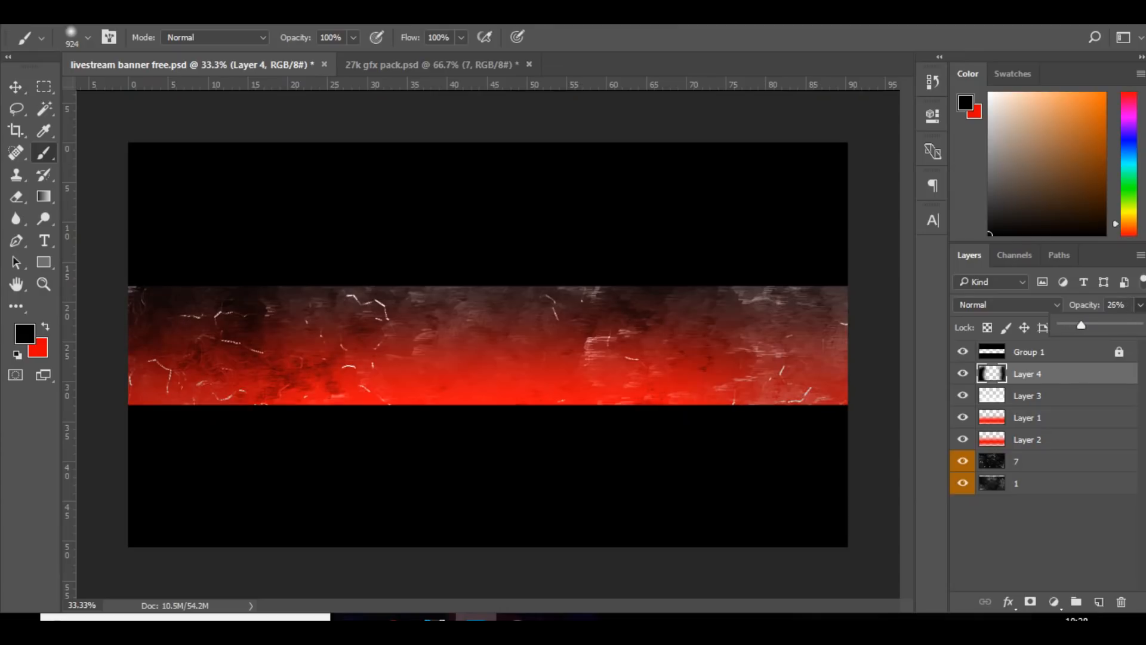
pyautogui.moveTo(1081, 325); pyautogui.dragTo(1091, 324)
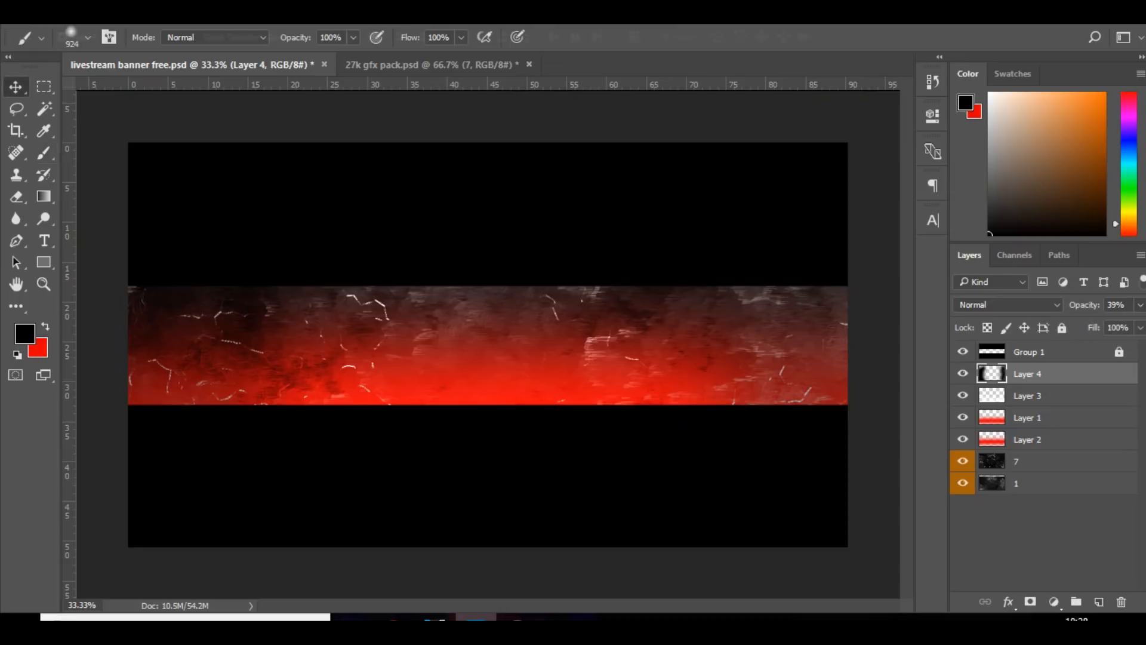
pyautogui.click(434, 64)
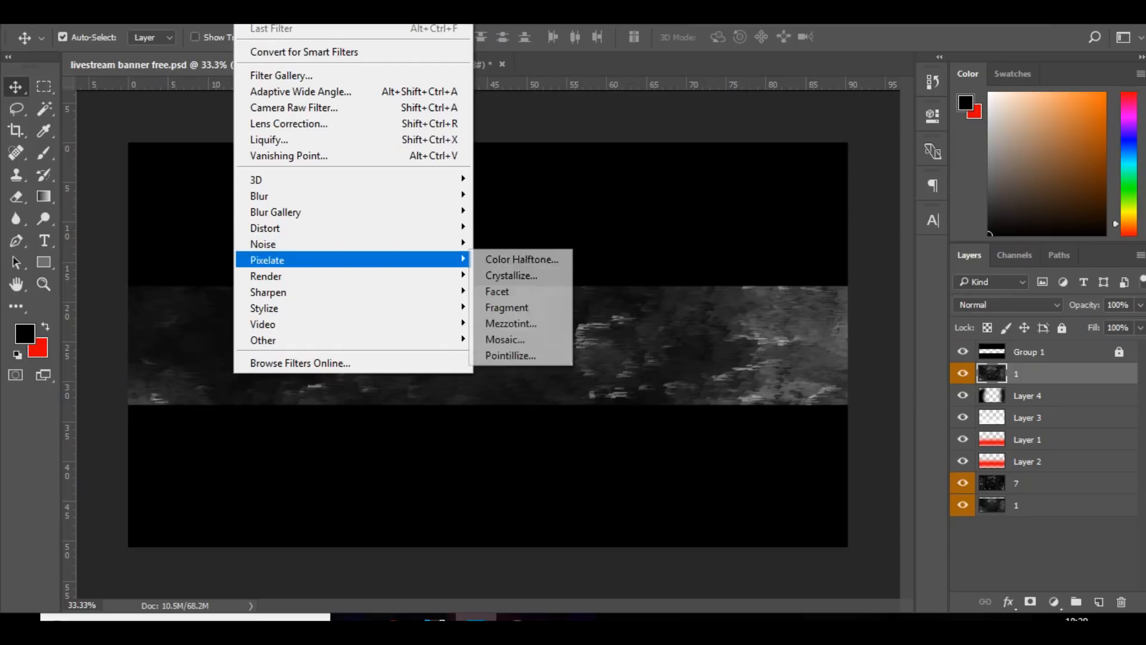
# Apply Pixelate > Mosaic with cell size 18 to the grunge texture copy.
pyautogui.click(505, 339)
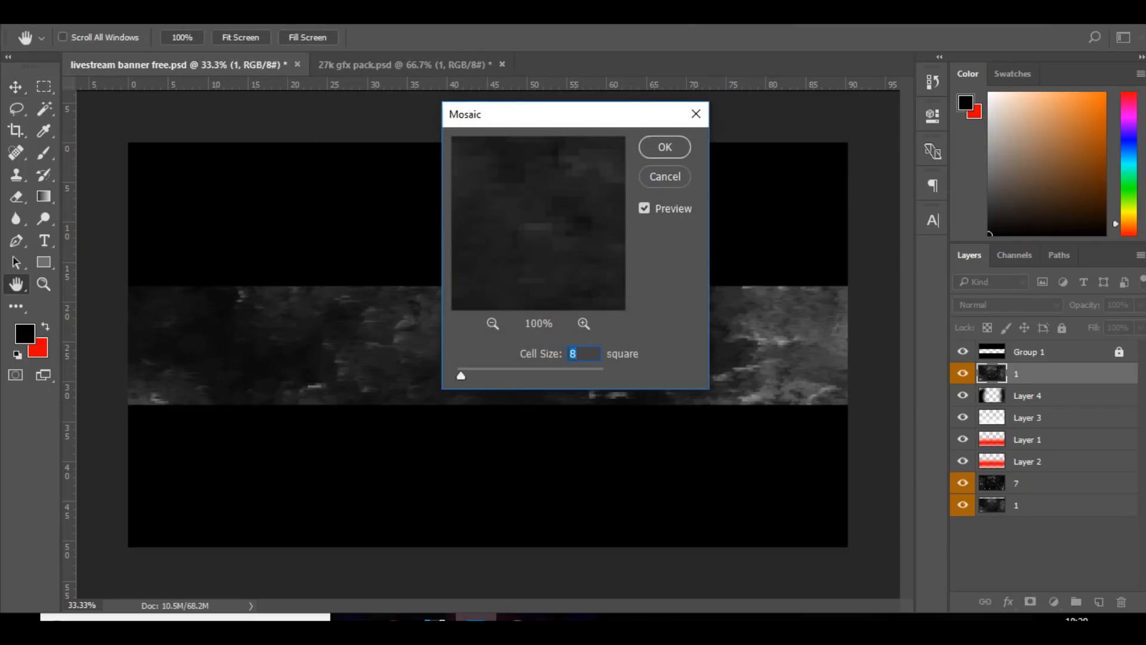
pyautogui.write('18')
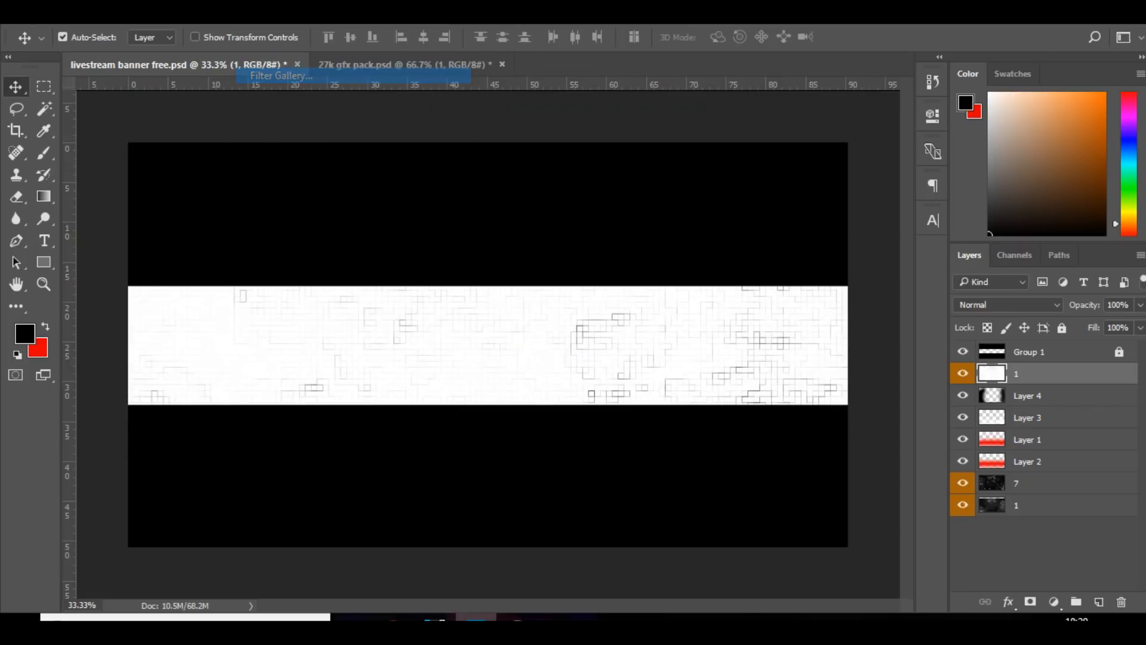
# Apply Glowing Edges from the Filter Gallery and blend the grid layer in Color Dodge.
pyautogui.click(280, 75)
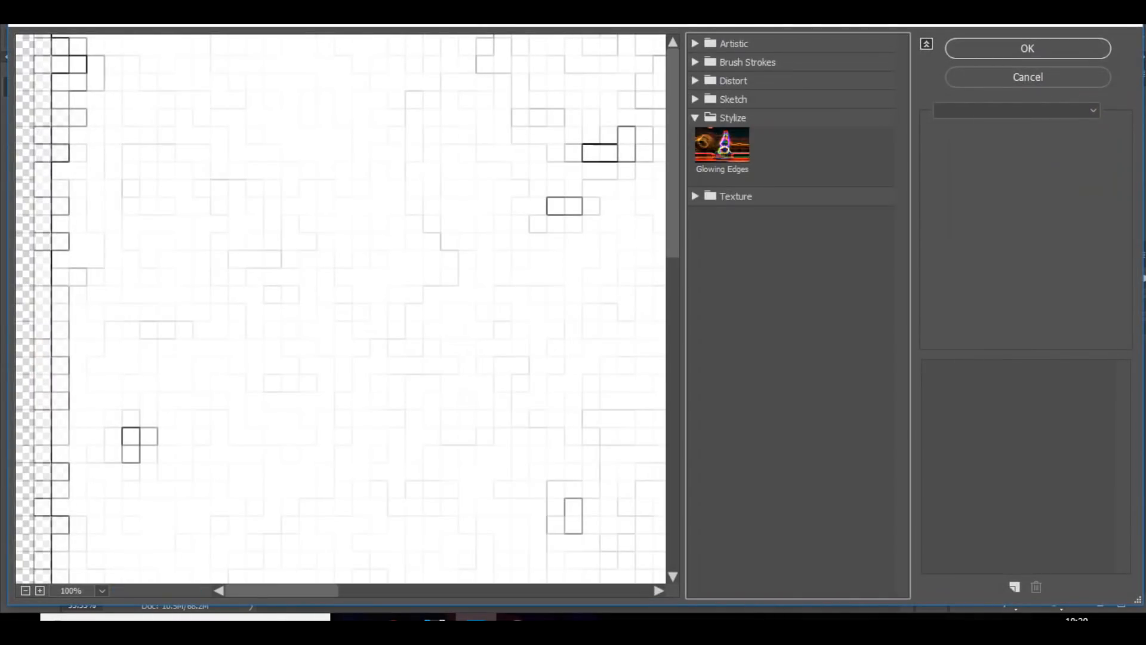
pyautogui.click(722, 144)
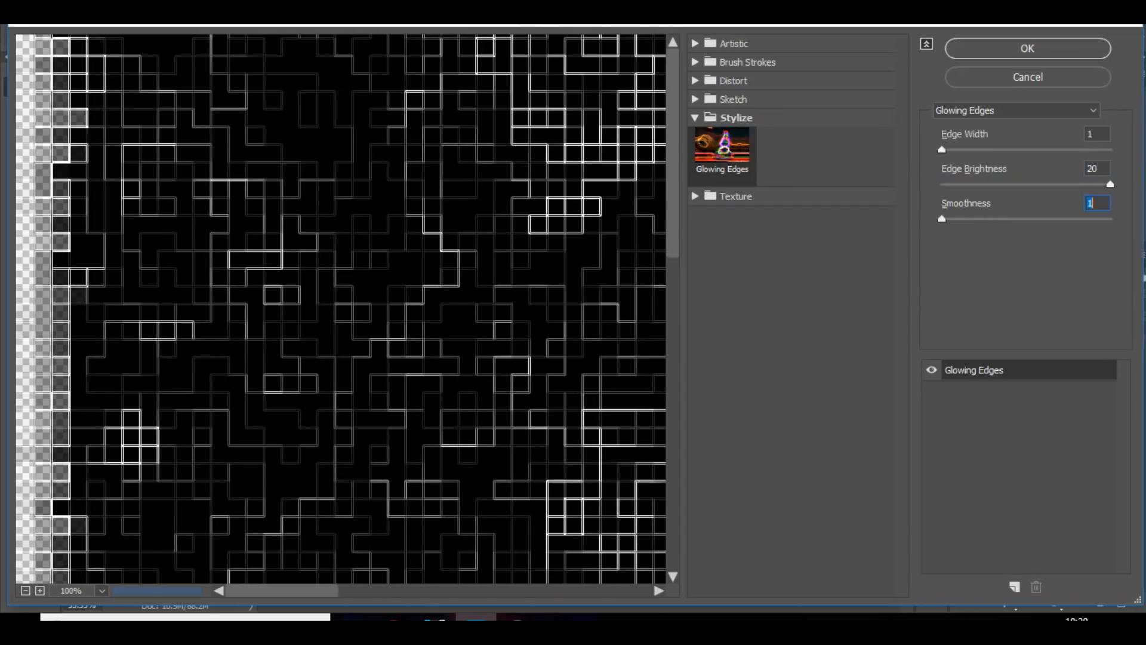
pyautogui.click(1027, 49)
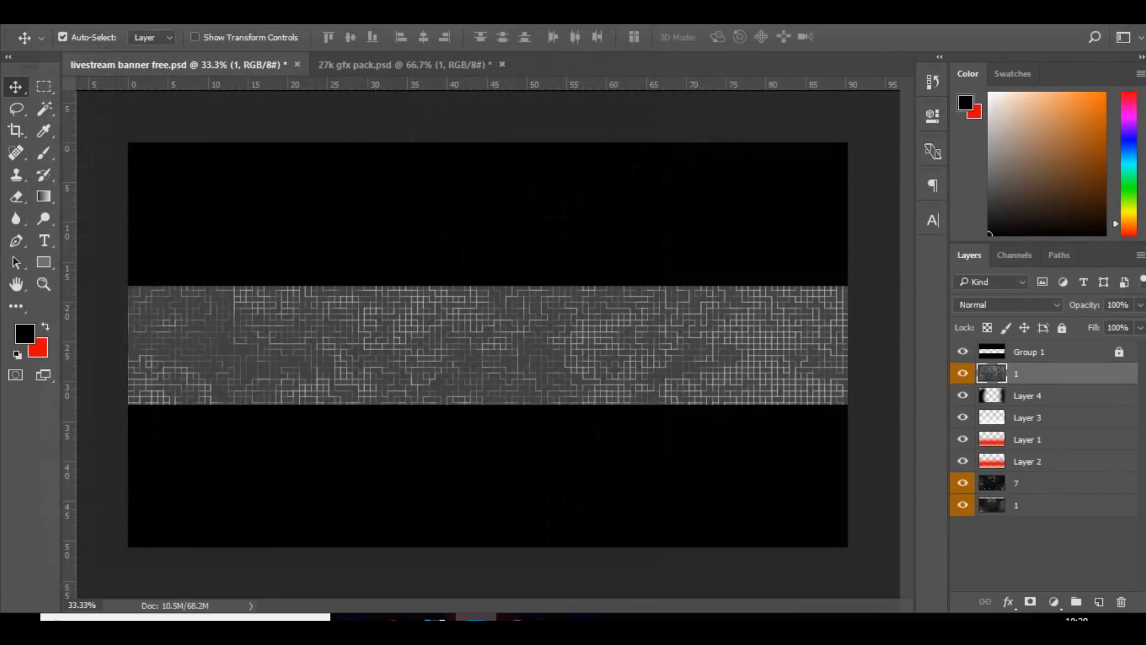
pyautogui.click(1007, 305)
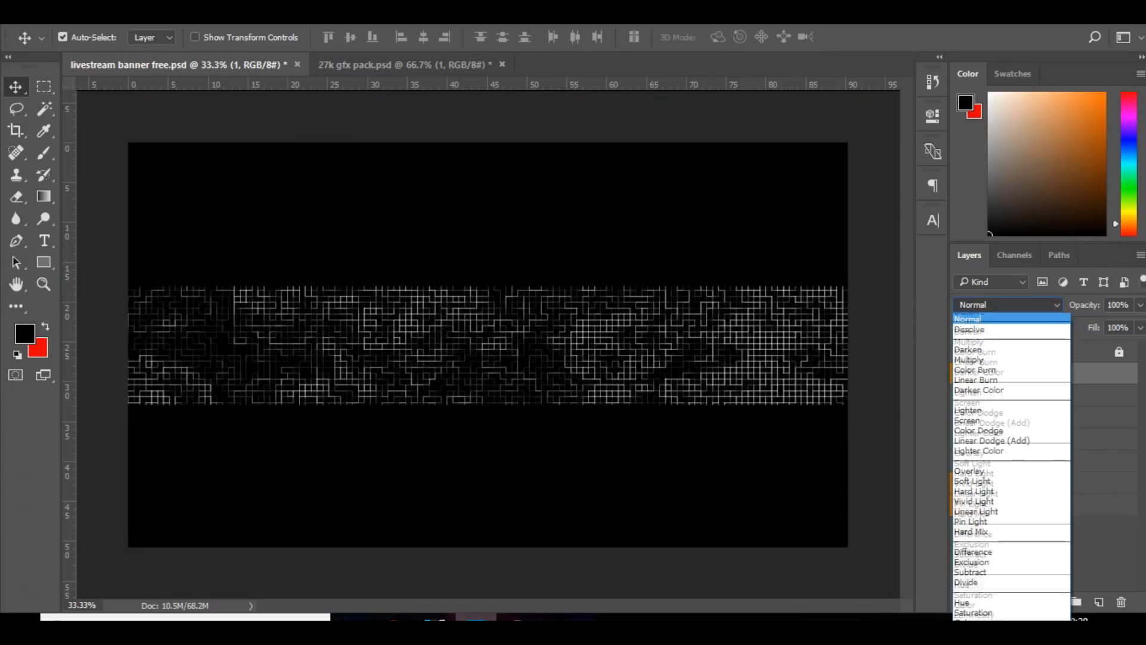
pyautogui.click(970, 430)
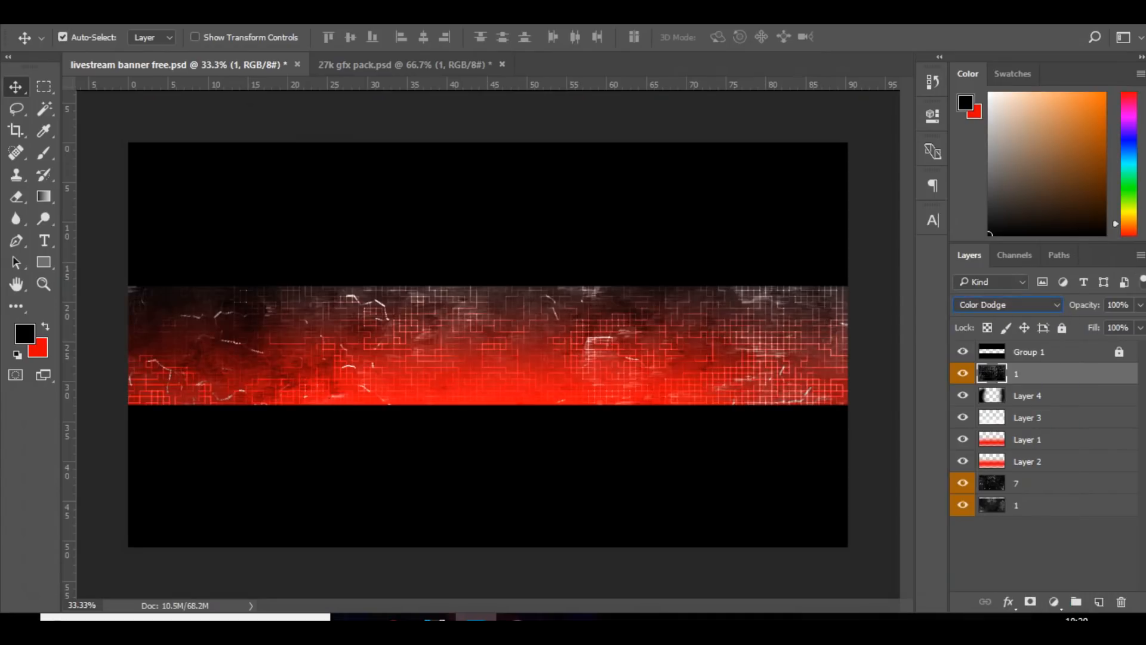
pyautogui.click(16, 196)
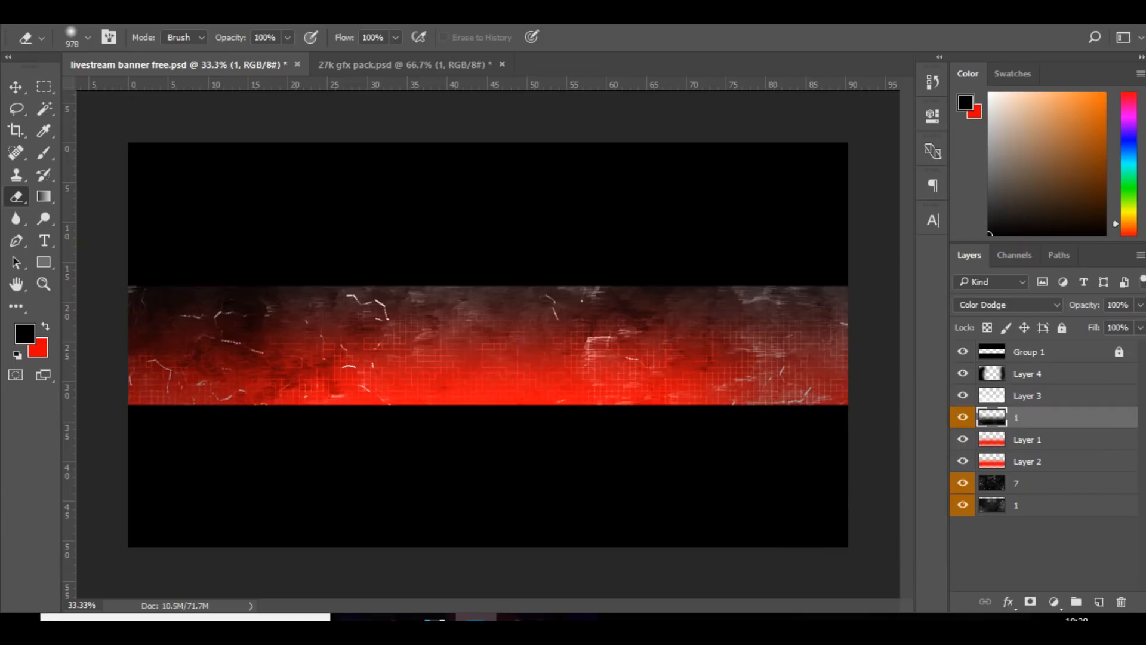
# Erase the grid's upper part and add white-painted Layer 5 at 38% opacity.
pyautogui.click(1027, 373)
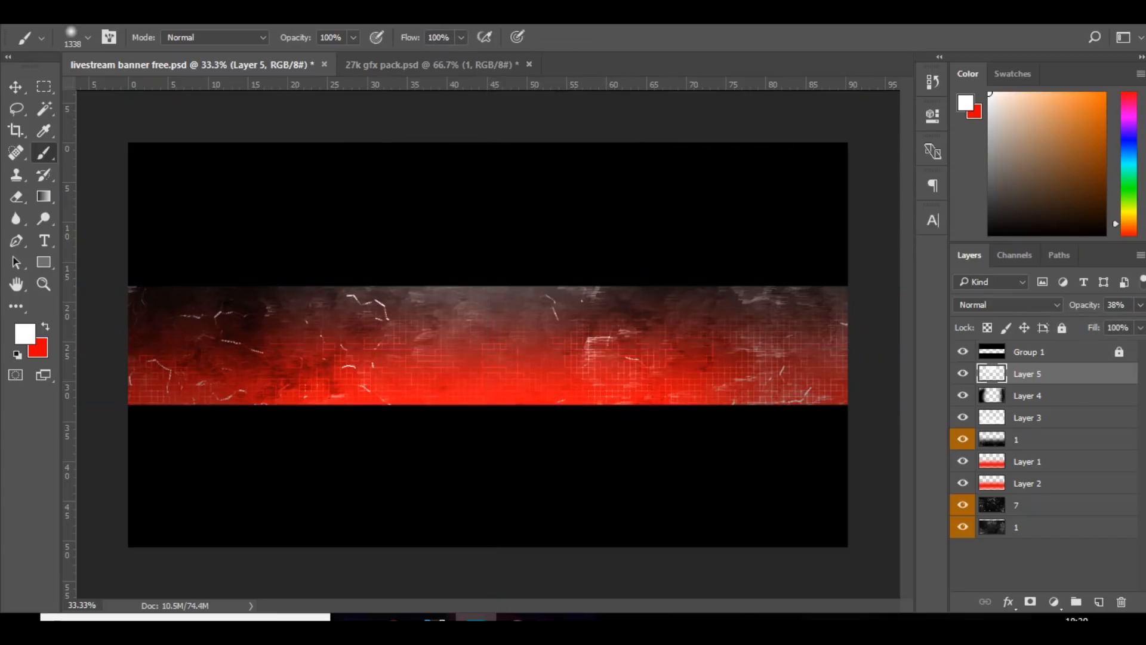
pyautogui.click(1052, 601)
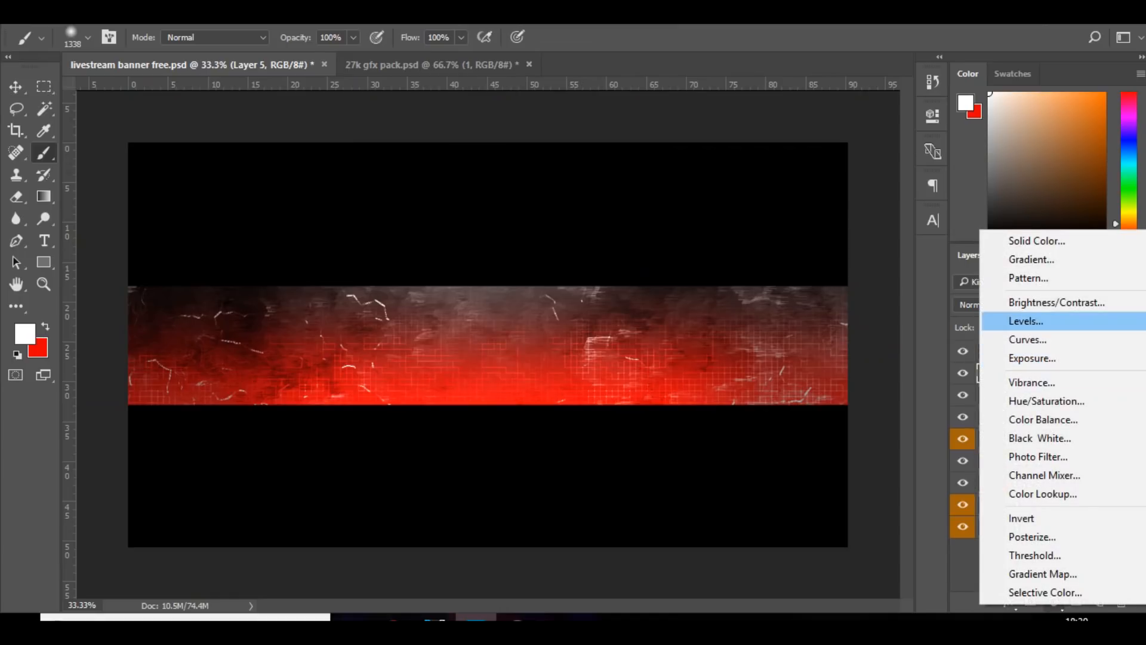
# Add Brightness/Contrast and Exposure adjustments, nudging exposure and offset slightly upward.
pyautogui.click(1058, 302)
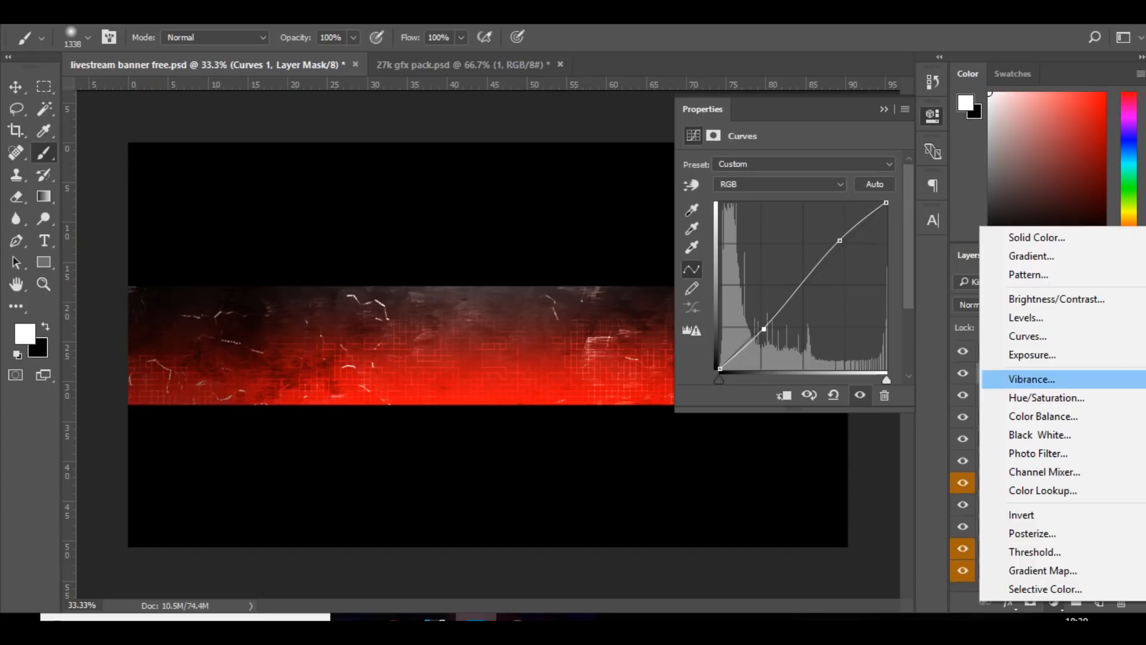
pyautogui.click(1033, 355)
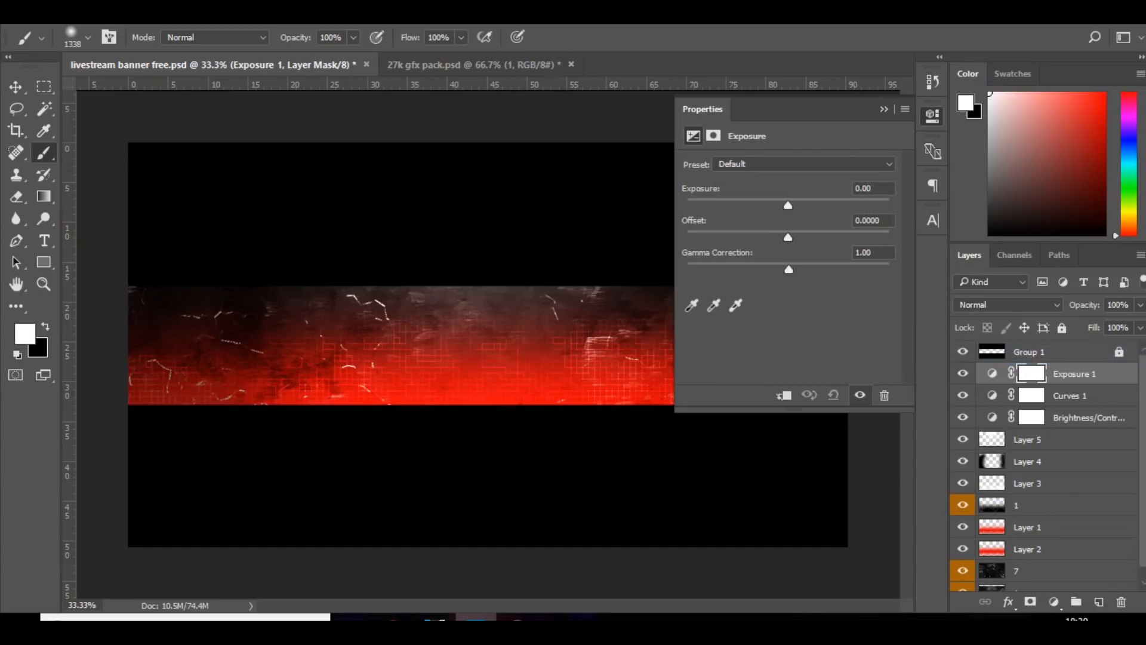
pyautogui.moveTo(788, 206); pyautogui.dragTo(791, 205)
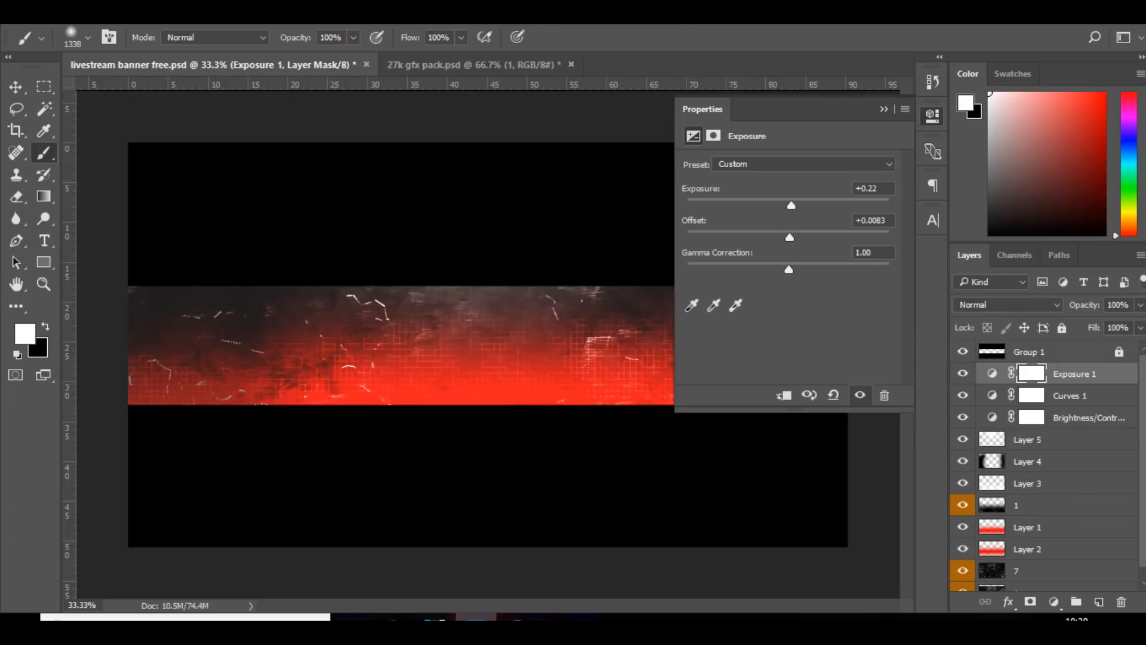
pyautogui.moveTo(789, 270); pyautogui.dragTo(797, 269)
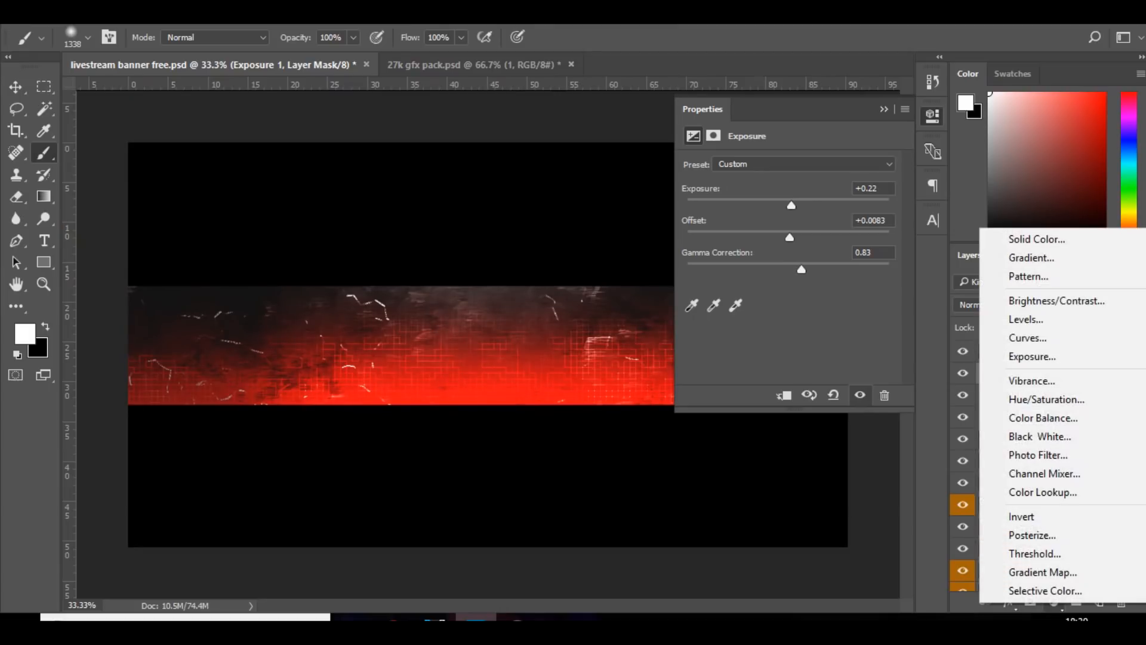
# Add a Color Balance adjustment with Cyan-Red +6 and Magenta-Green -6.
pyautogui.click(1043, 418)
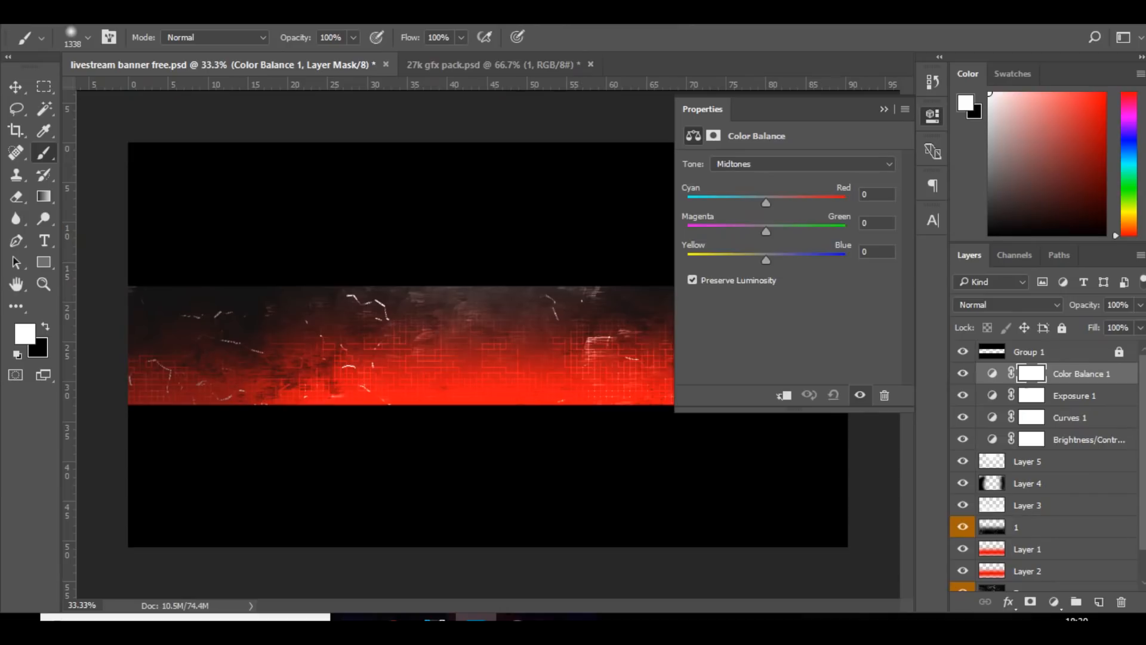
pyautogui.moveTo(766, 203); pyautogui.dragTo(770, 203)
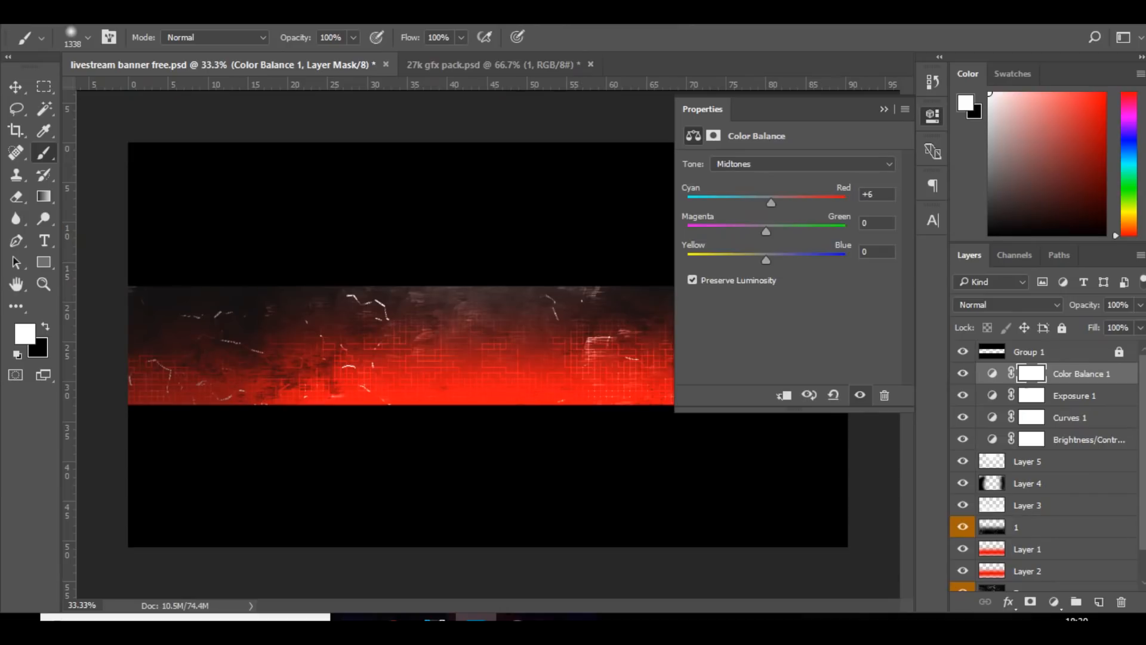
pyautogui.moveTo(765, 231); pyautogui.dragTo(760, 231)
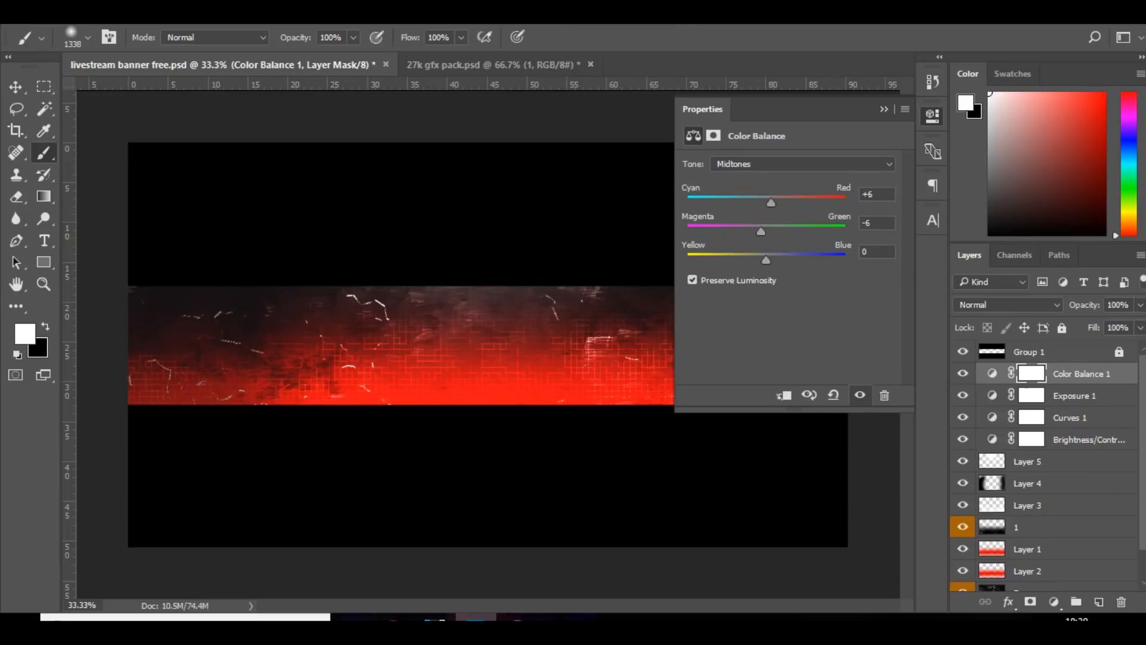
pyautogui.moveTo(767, 260); pyautogui.dragTo(763, 260)
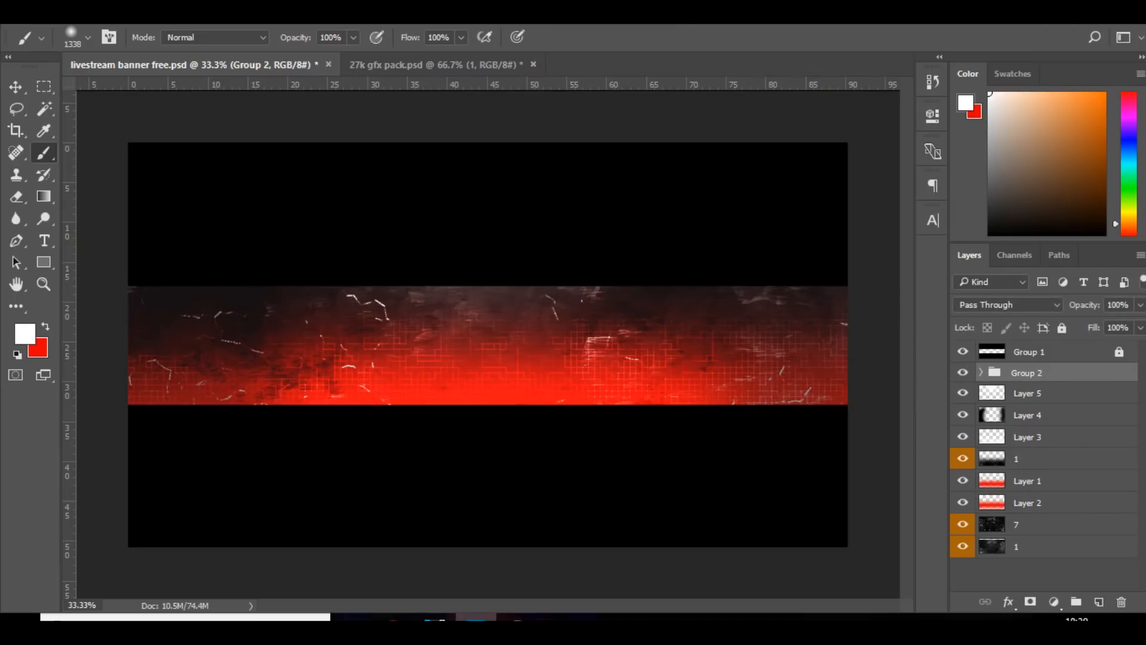
# Start a PREMADE type layer across the middle of the banner.
pyautogui.click(963, 372)
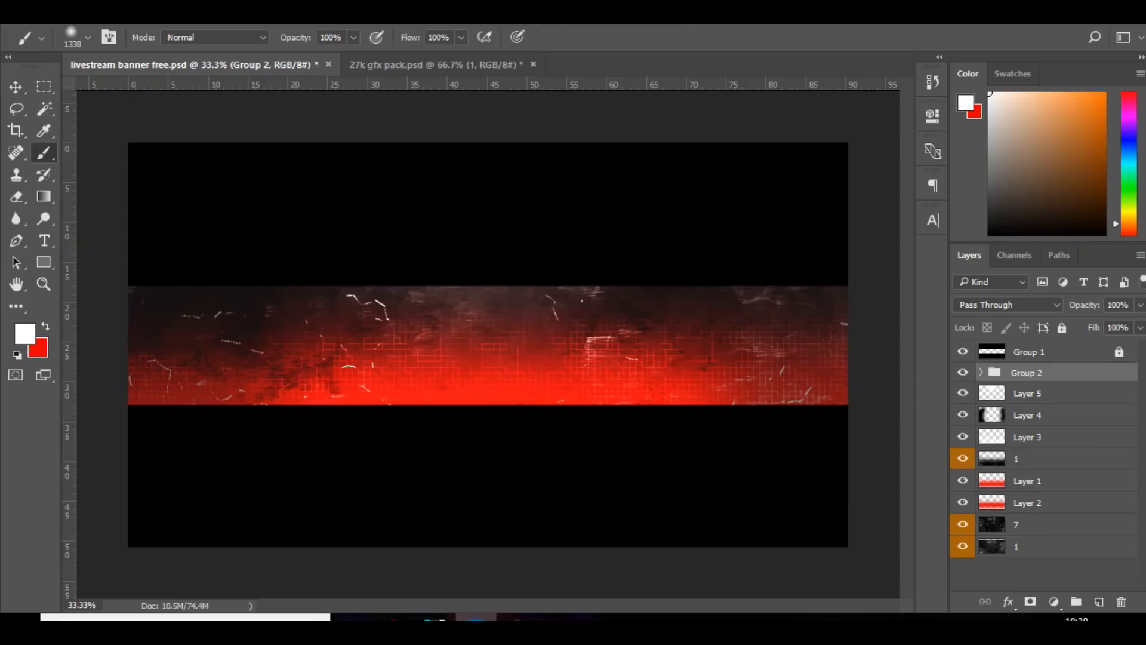
pyautogui.click(44, 240)
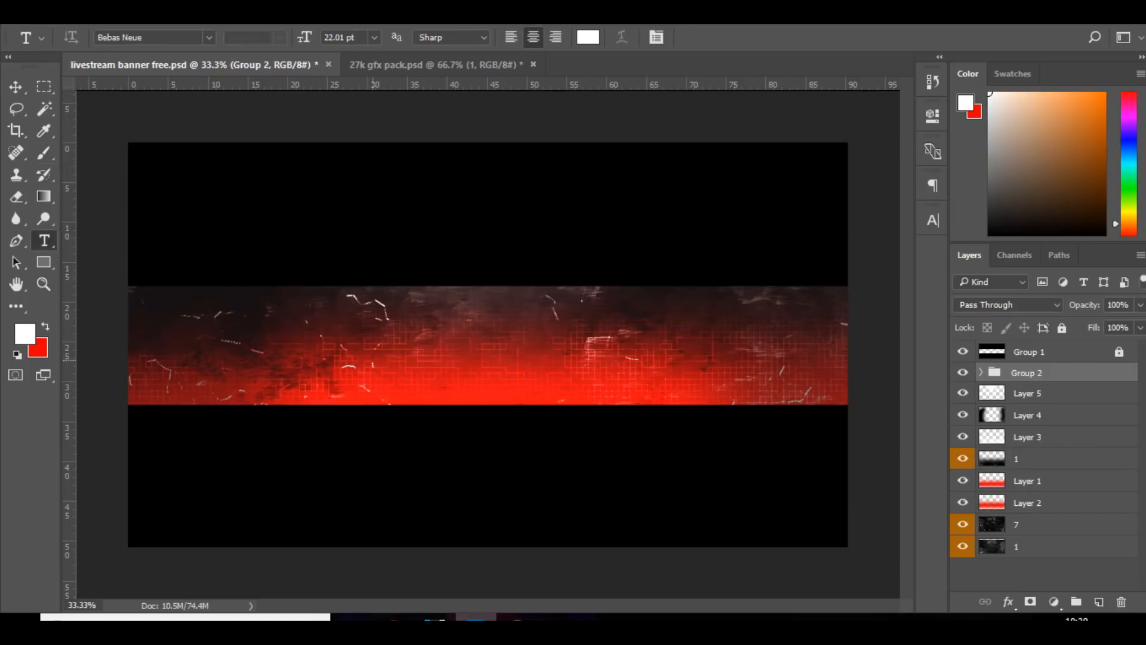
pyautogui.click(470, 358)
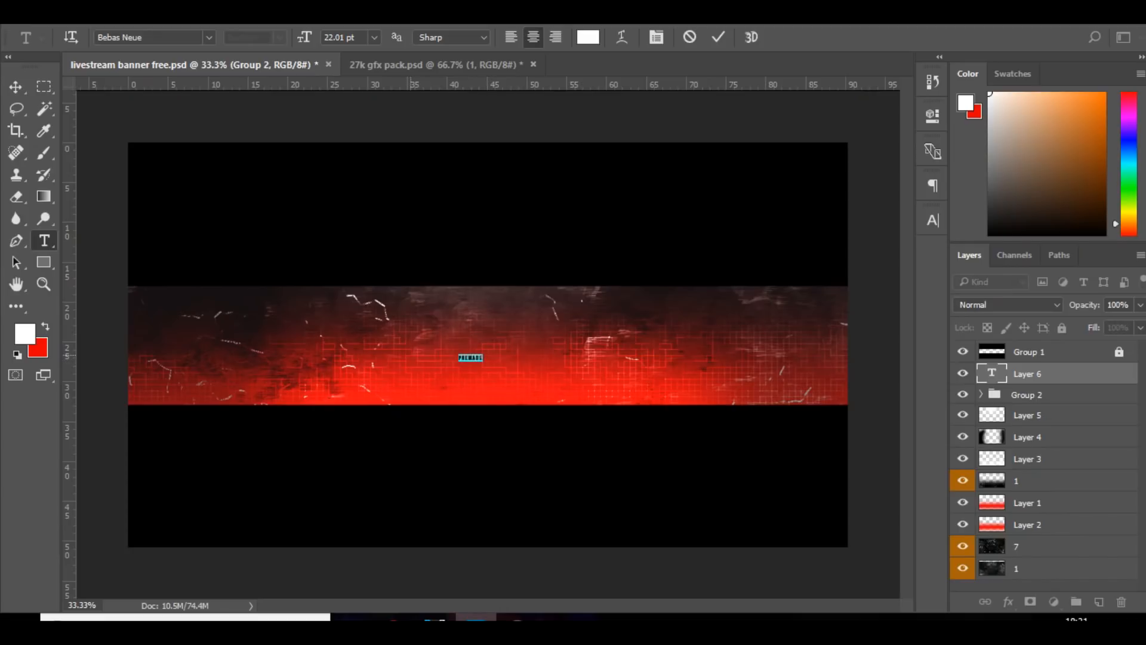
pyautogui.write('127.01')
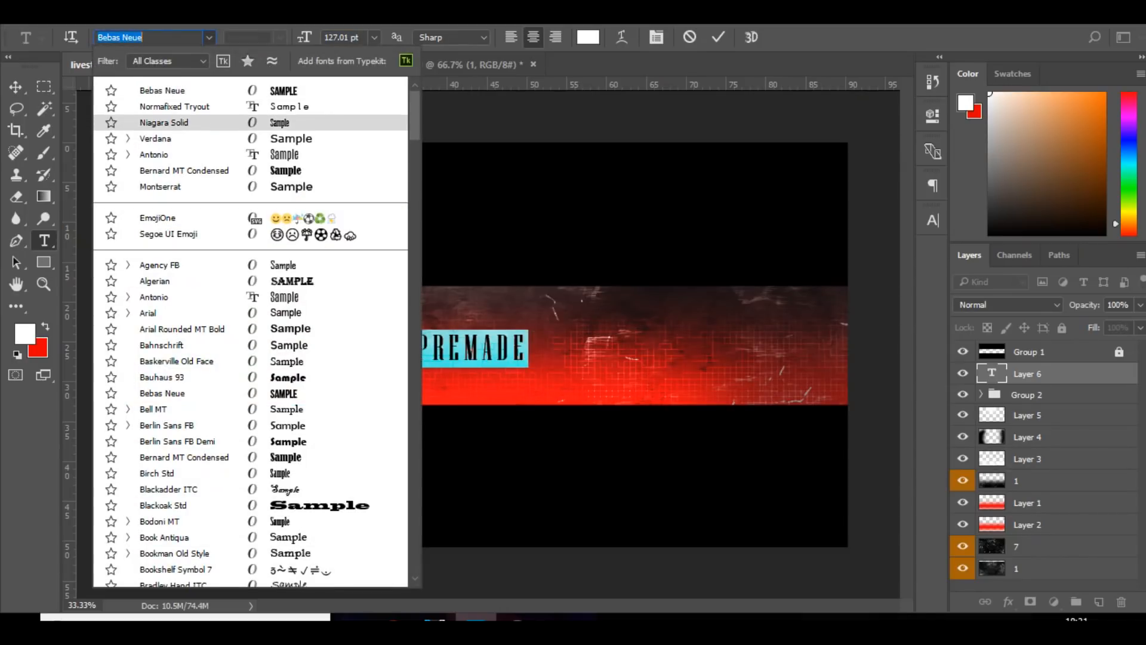
pyautogui.scroll(-3)
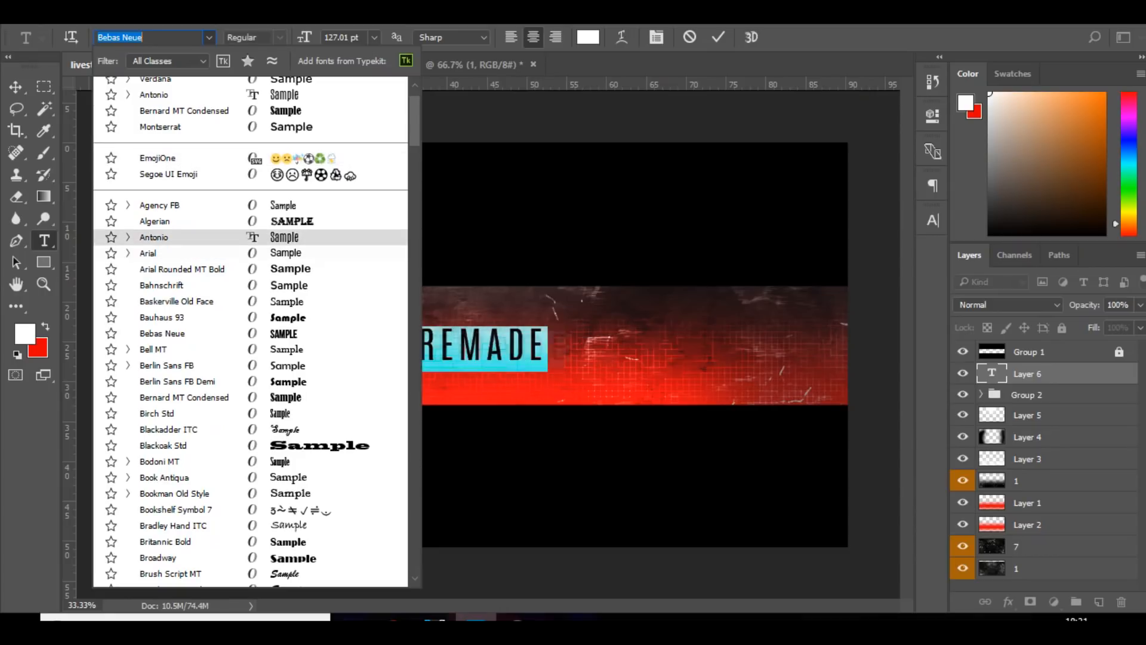
# Set the title to Antonio regular weight at a larger size and commit it.
pyautogui.click(153, 237)
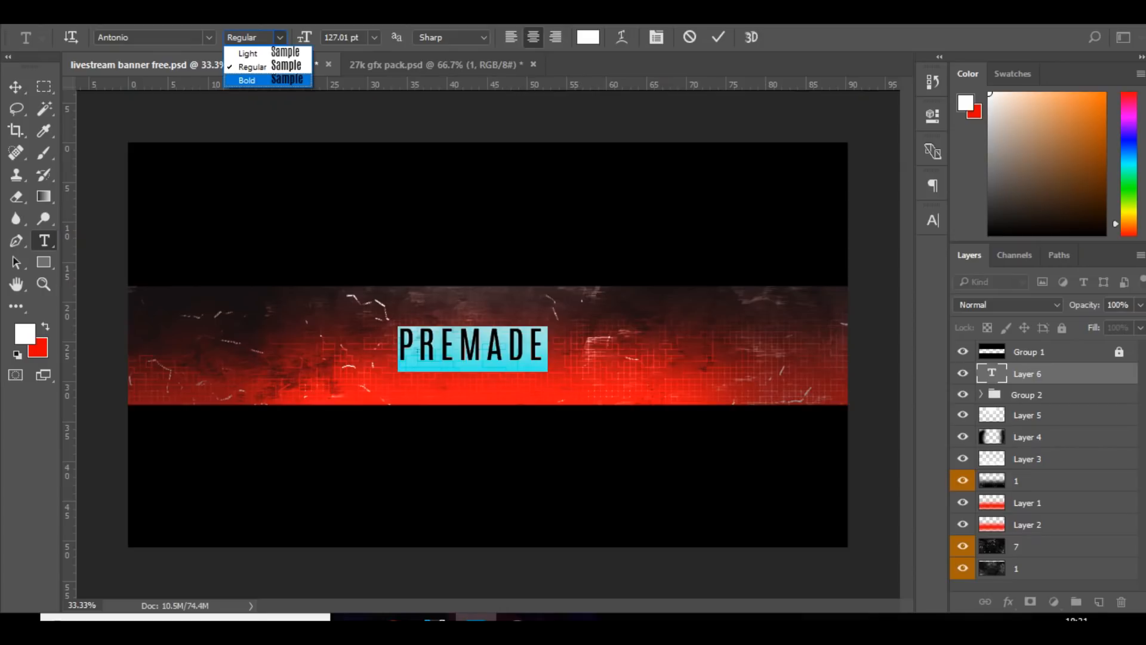
pyautogui.click(246, 81)
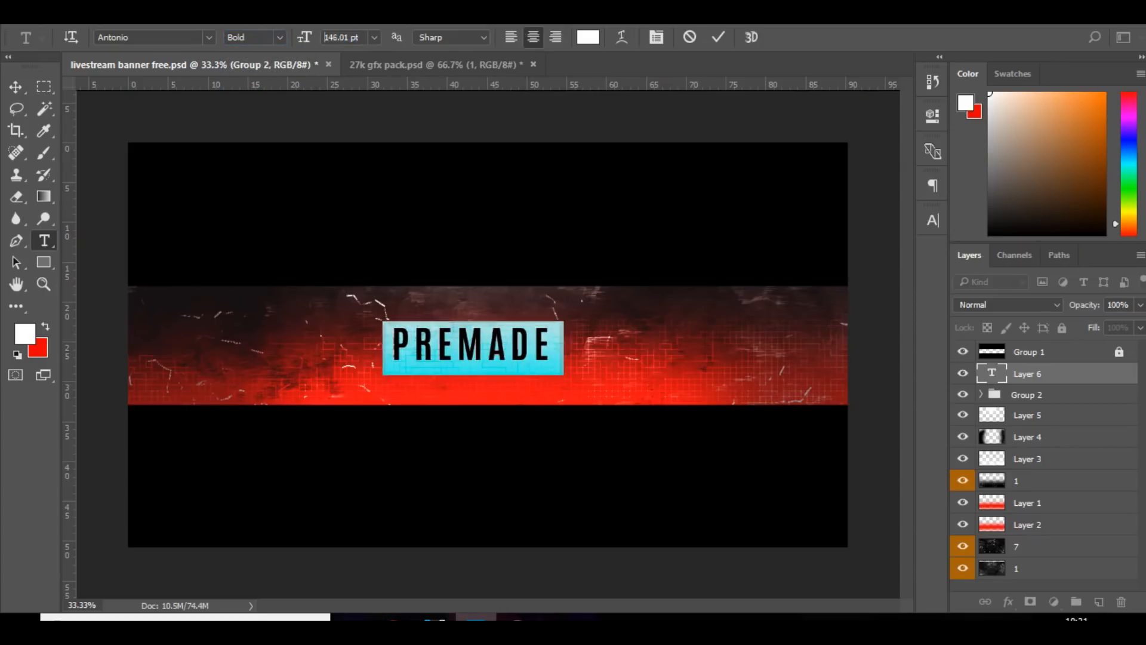
pyautogui.click(344, 37)
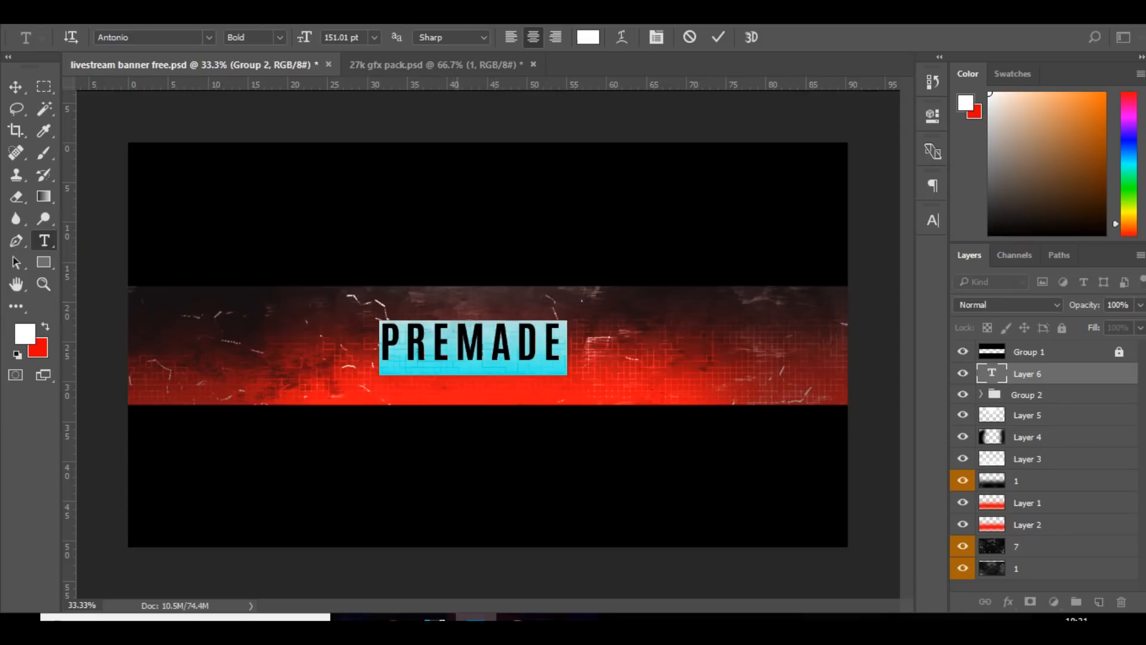
pyautogui.click(280, 37)
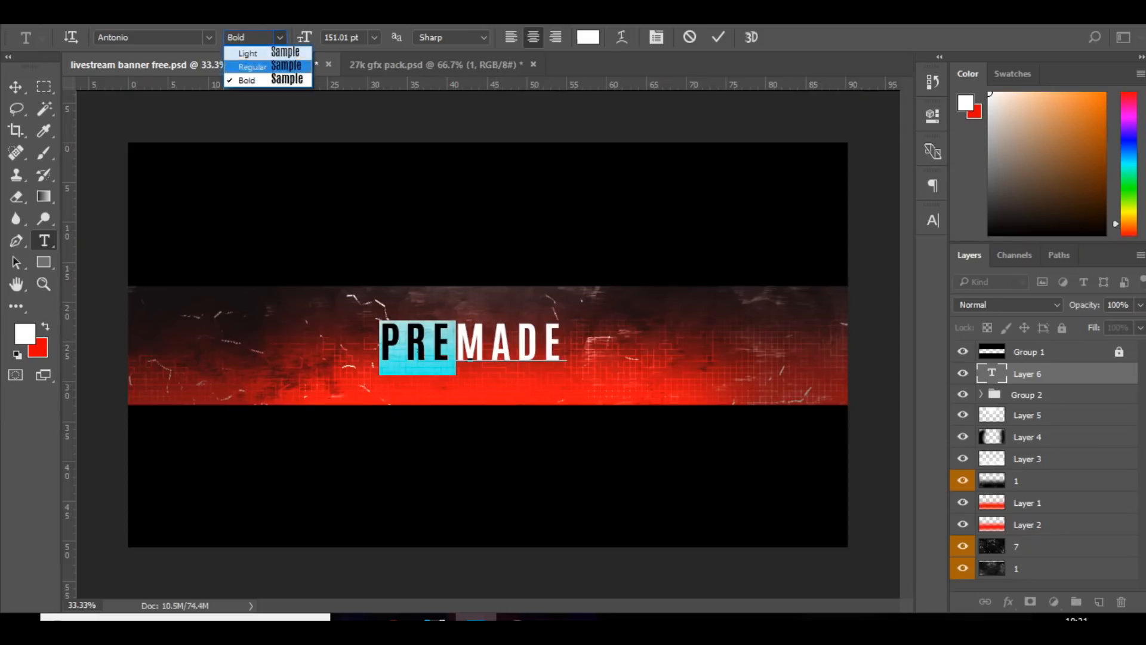
pyautogui.click(251, 66)
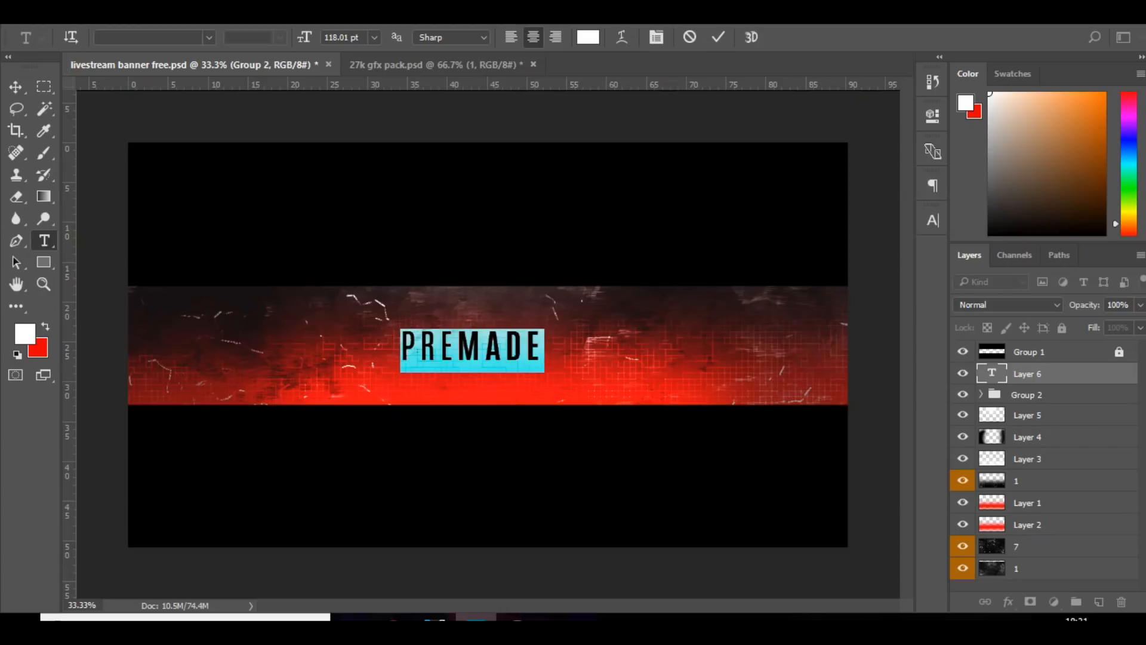
pyautogui.click(16, 88)
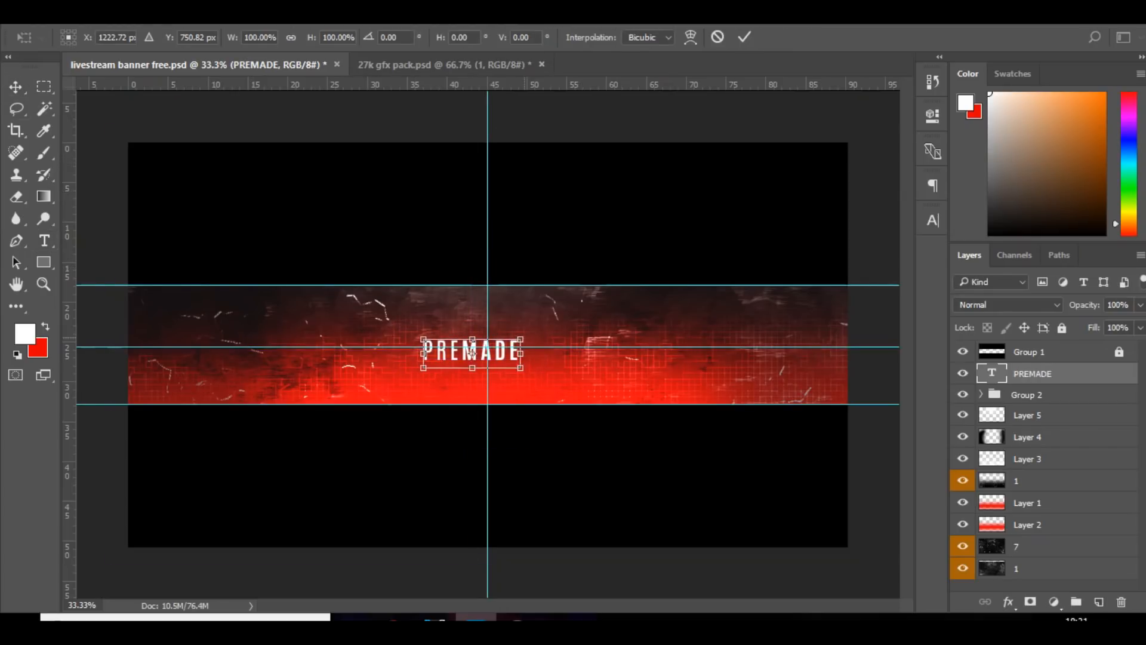
# Centre and rasterize PREMADE, then select and offset its lower half.
pyautogui.moveTo(469, 349); pyautogui.dragTo(488, 346)
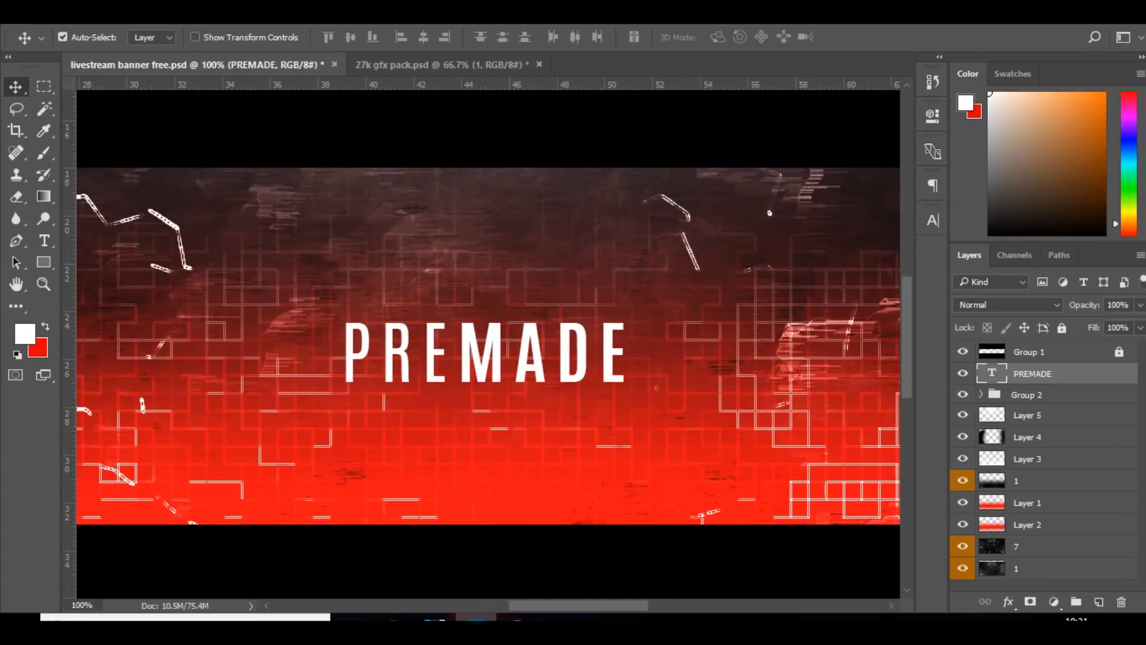
pyautogui.rightClick(1032, 372)
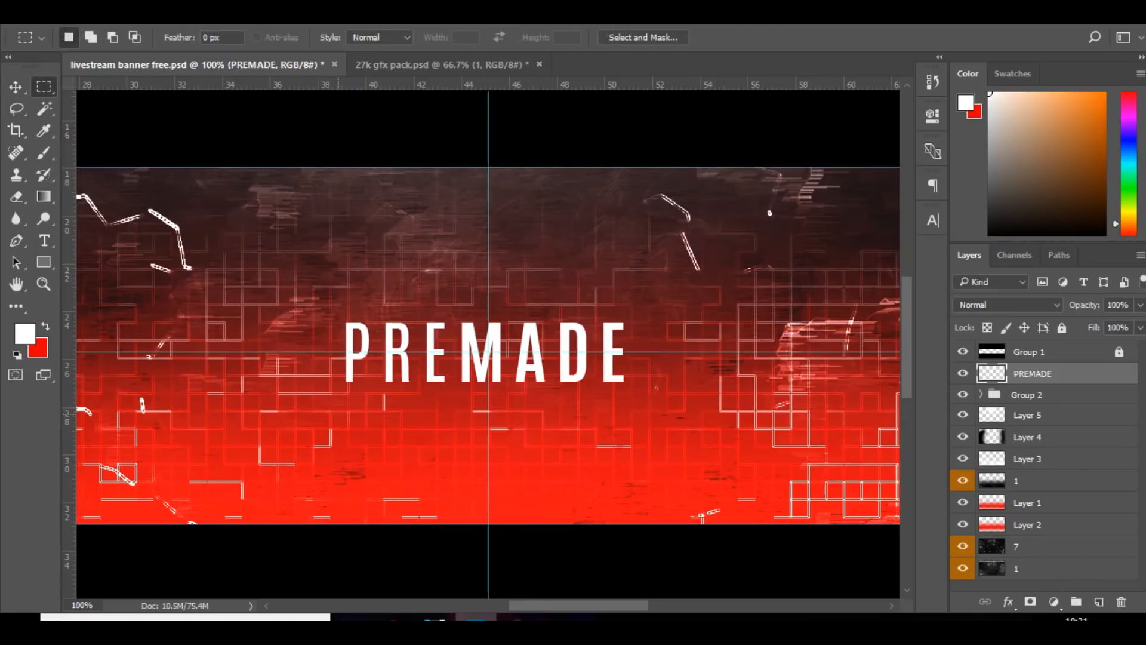
pyautogui.moveTo(322, 355); pyautogui.dragTo(683, 413)
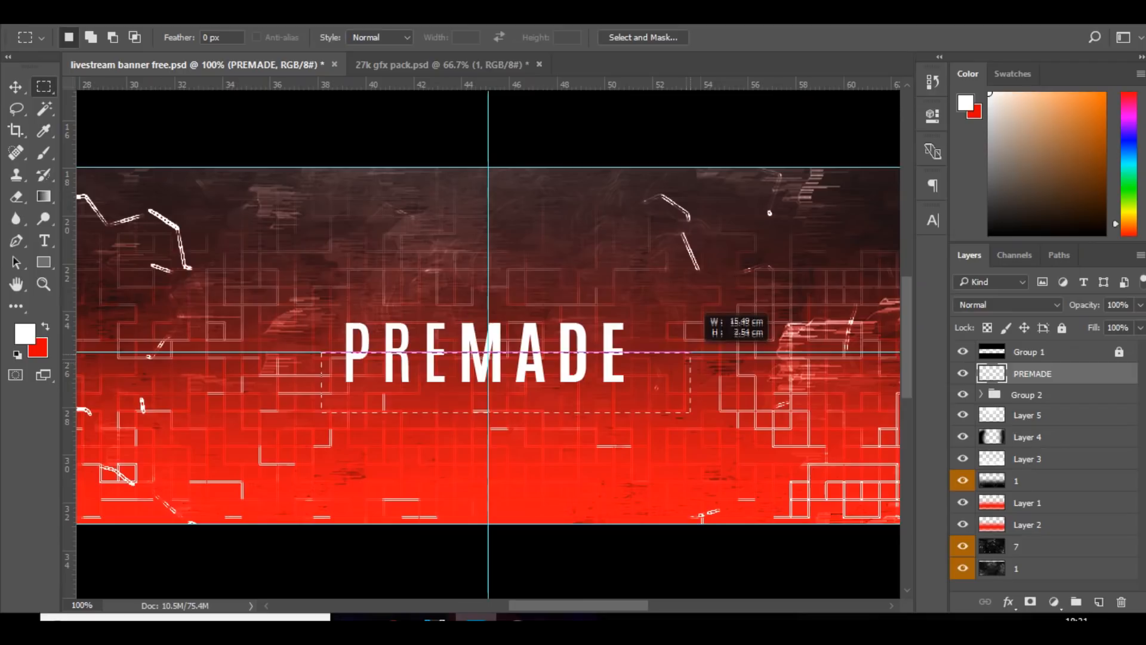
pyautogui.click(17, 86)
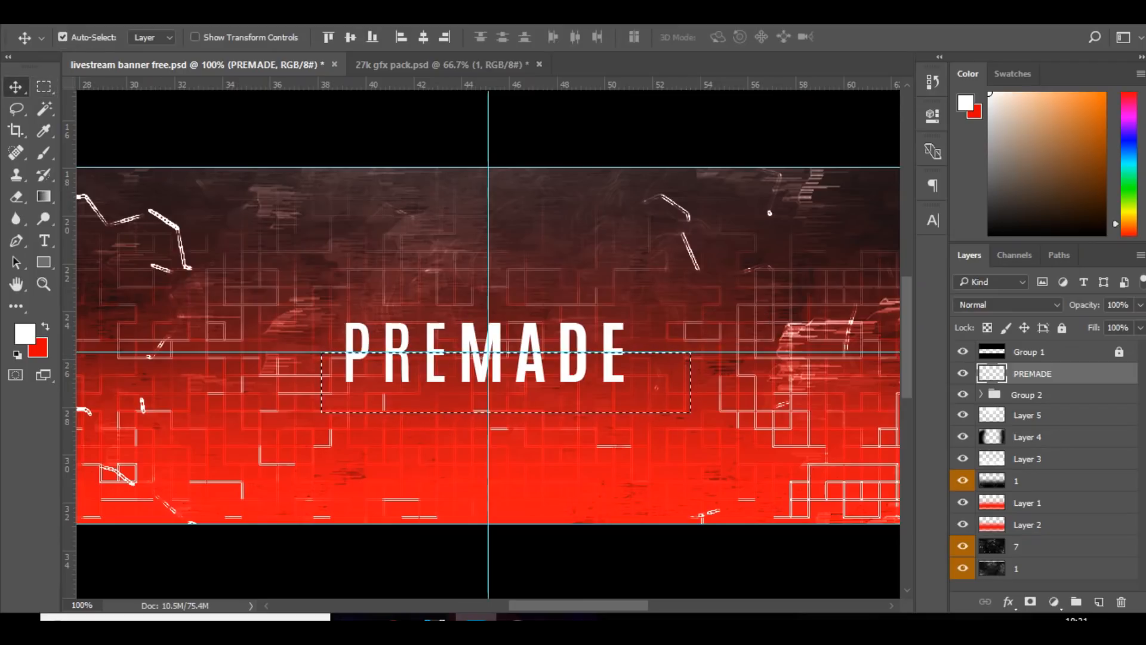
pyautogui.moveTo(16, 87)
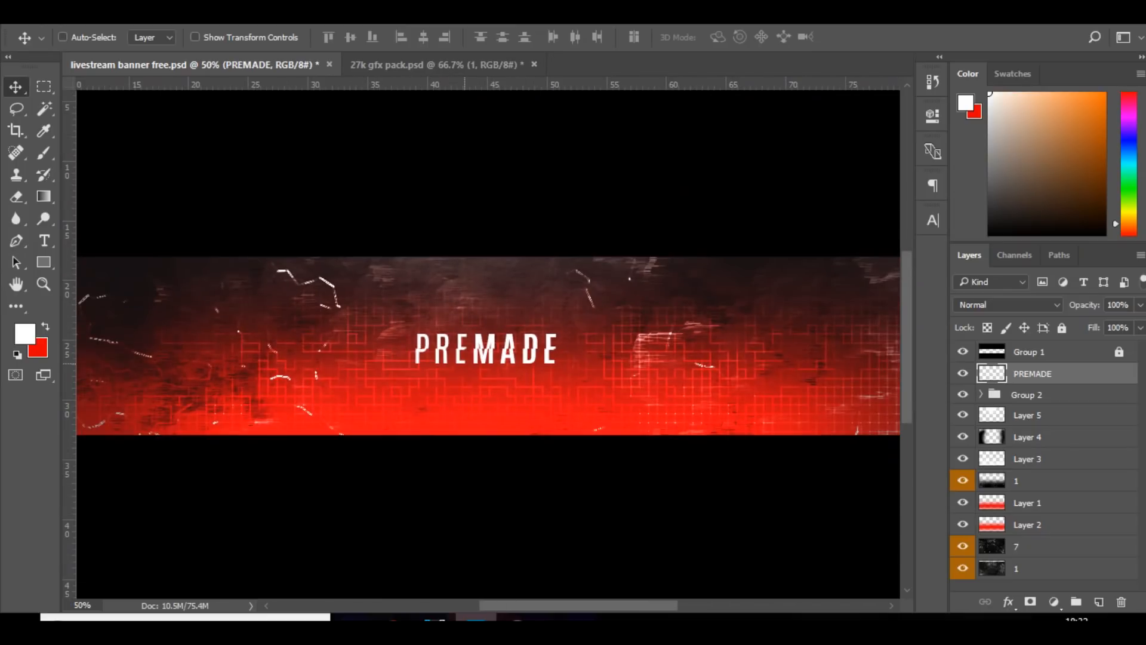
pyautogui.click(62, 37)
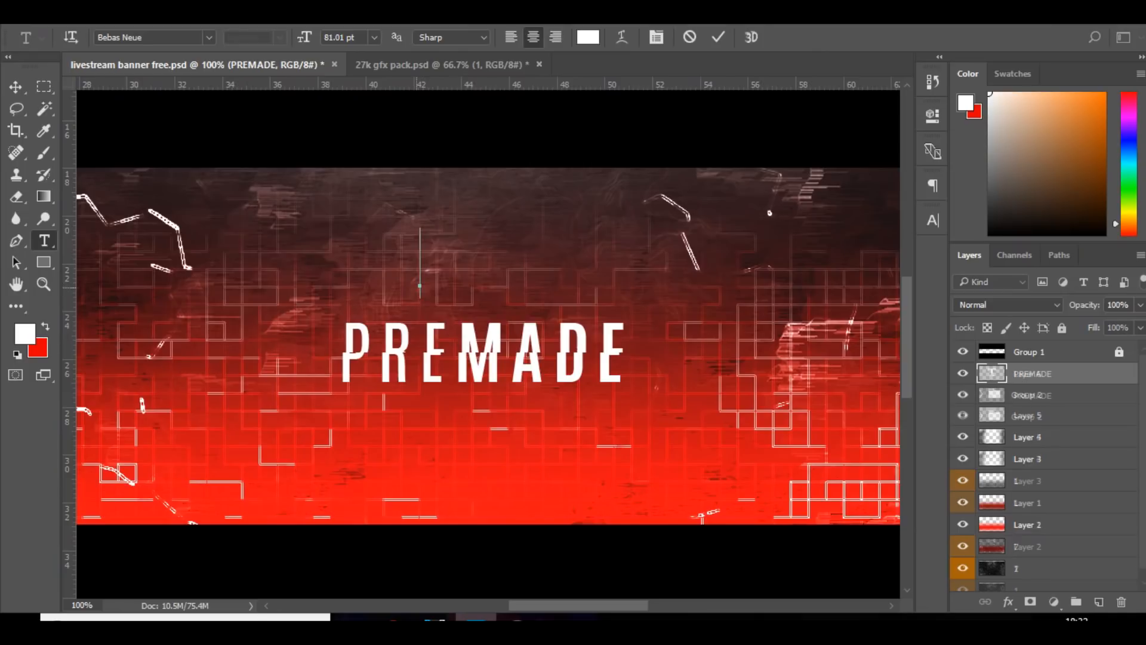
# Type the tagline THE OFFICIAL CHANNEL OF, and add STAY CONNECTED: at the banner's left.
pyautogui.write('THE OFFICIAL CHANNEL OF')
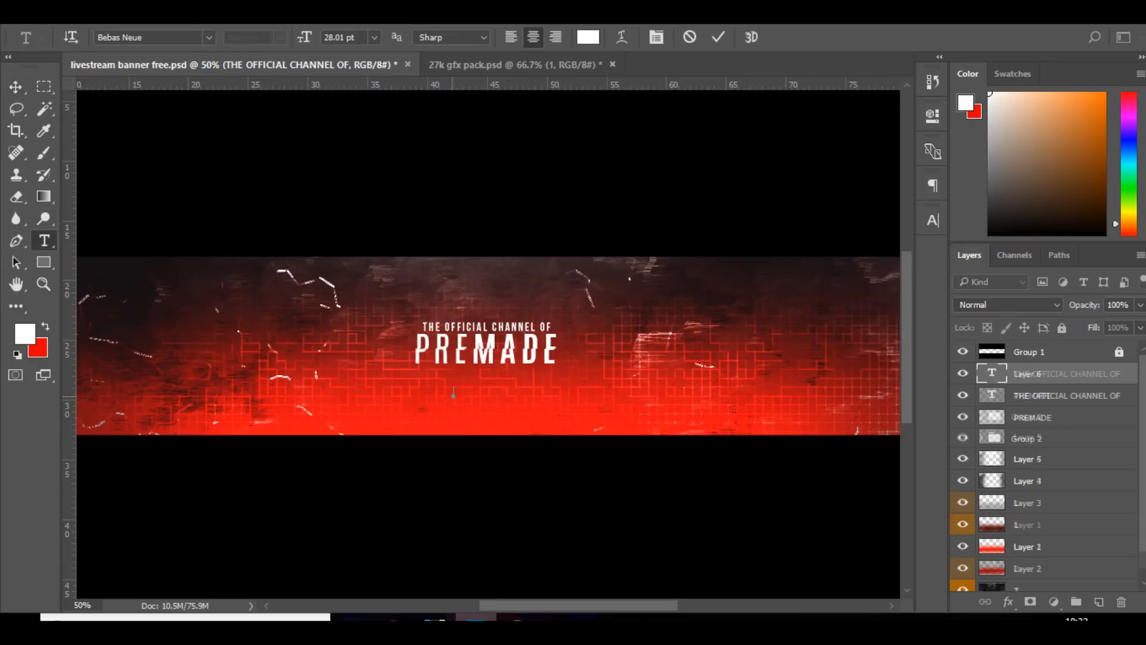
pyautogui.write('STAY')
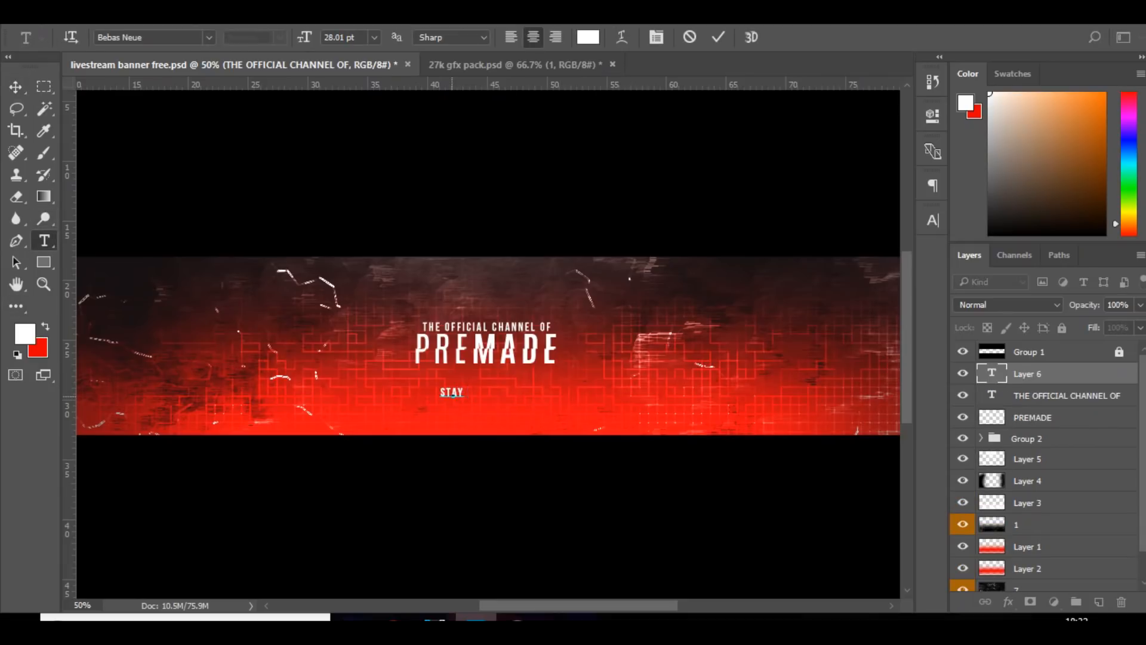
pyautogui.write('CONNECTED:')
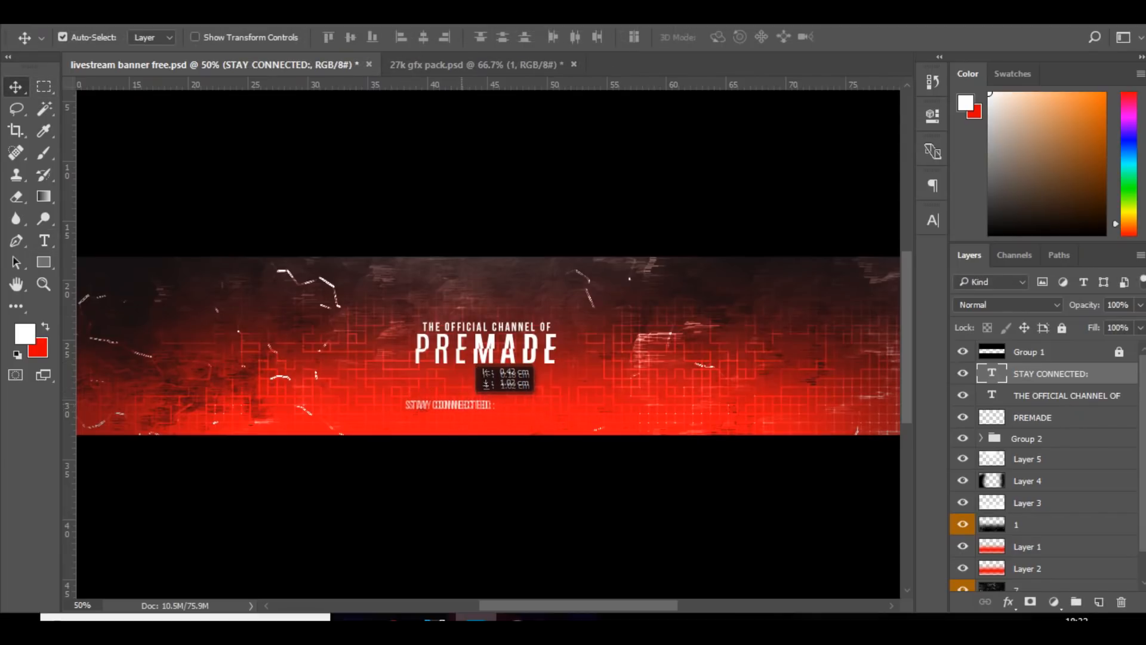
pyautogui.moveTo(450, 404); pyautogui.dragTo(153, 328)
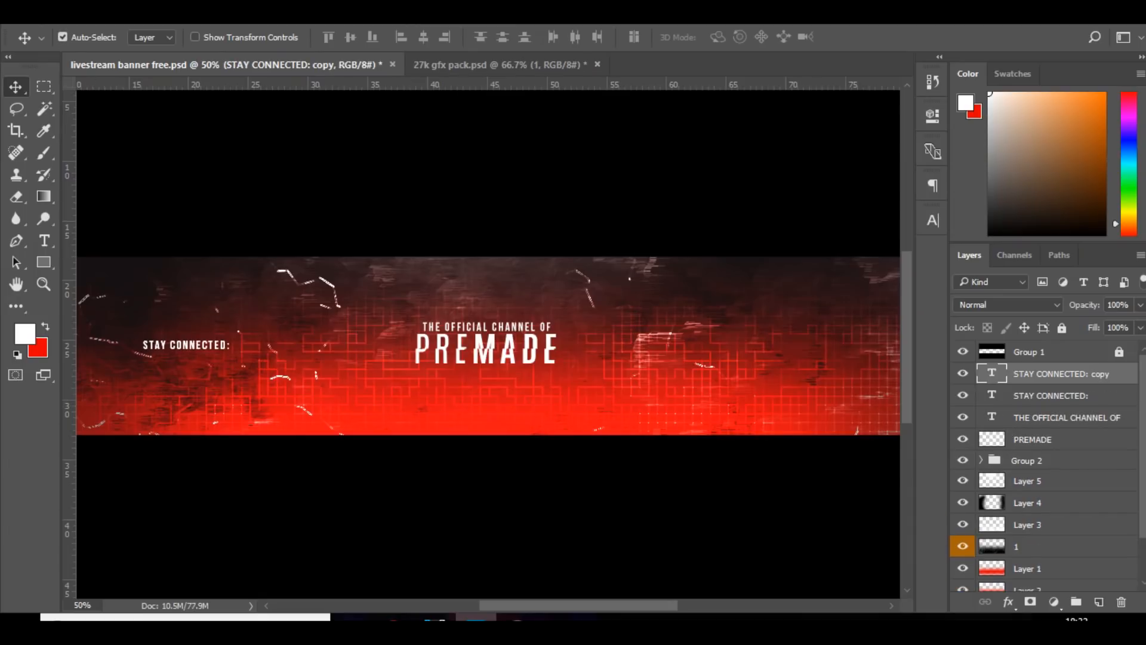
# Retype the duplicated text as MAKE SURE TO SUBSCRIBE and move it to the right.
pyautogui.doubleClick(185, 345)
pyautogui.write('MAKE SURE TO SUBSCRIBE')
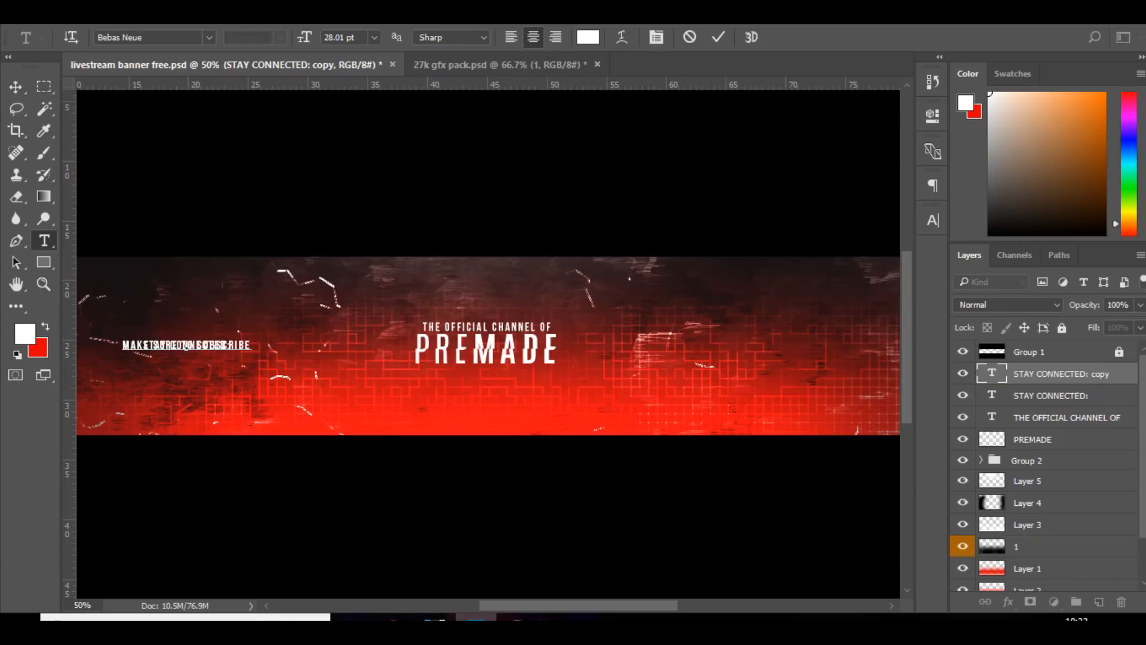
pyautogui.click(16, 87)
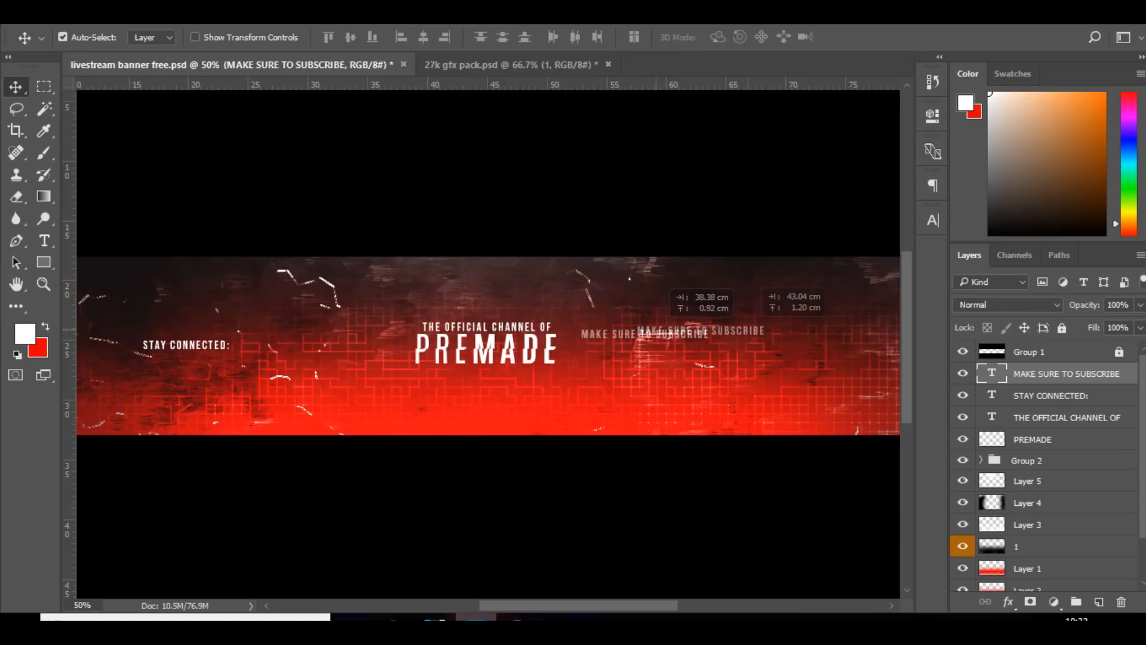
pyautogui.moveTo(673, 333); pyautogui.dragTo(824, 350)
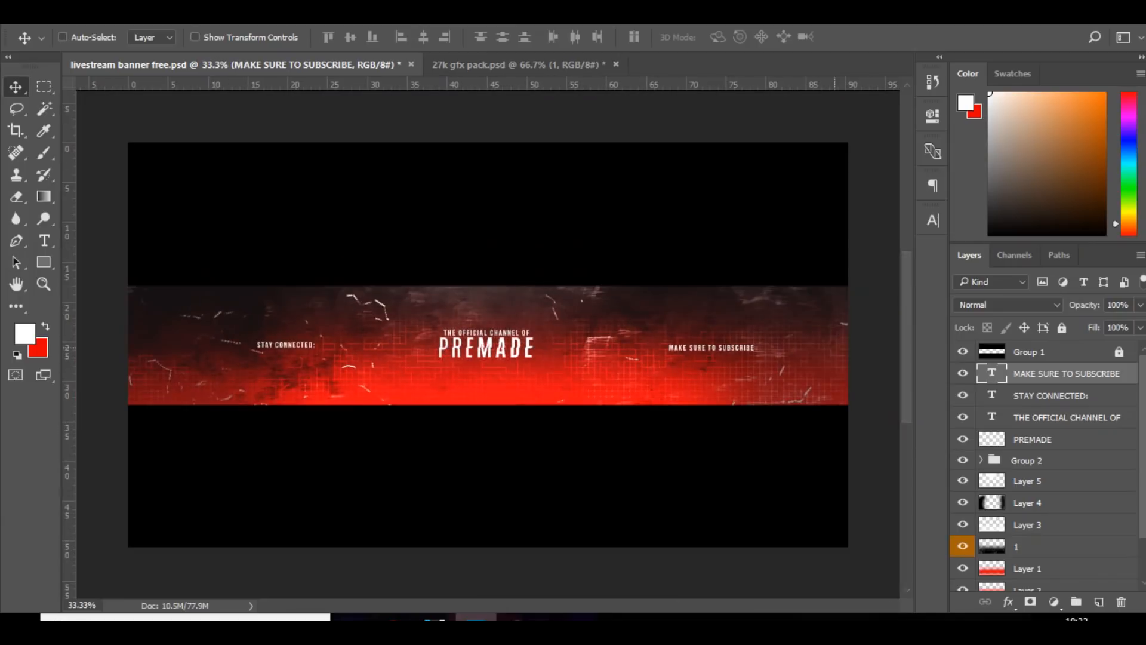
# Add a Hue/Saturation adjustment layer with Hue about -166, turning the red strip blue.
pyautogui.click(62, 37)
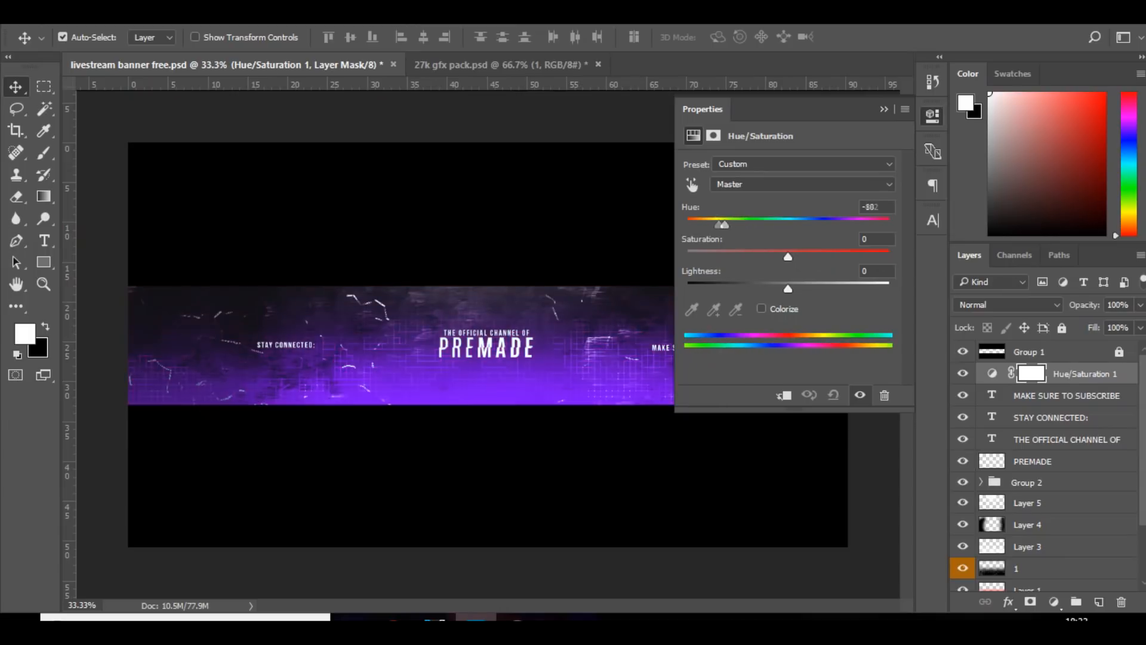
pyautogui.moveTo(722, 224); pyautogui.dragTo(692, 224)
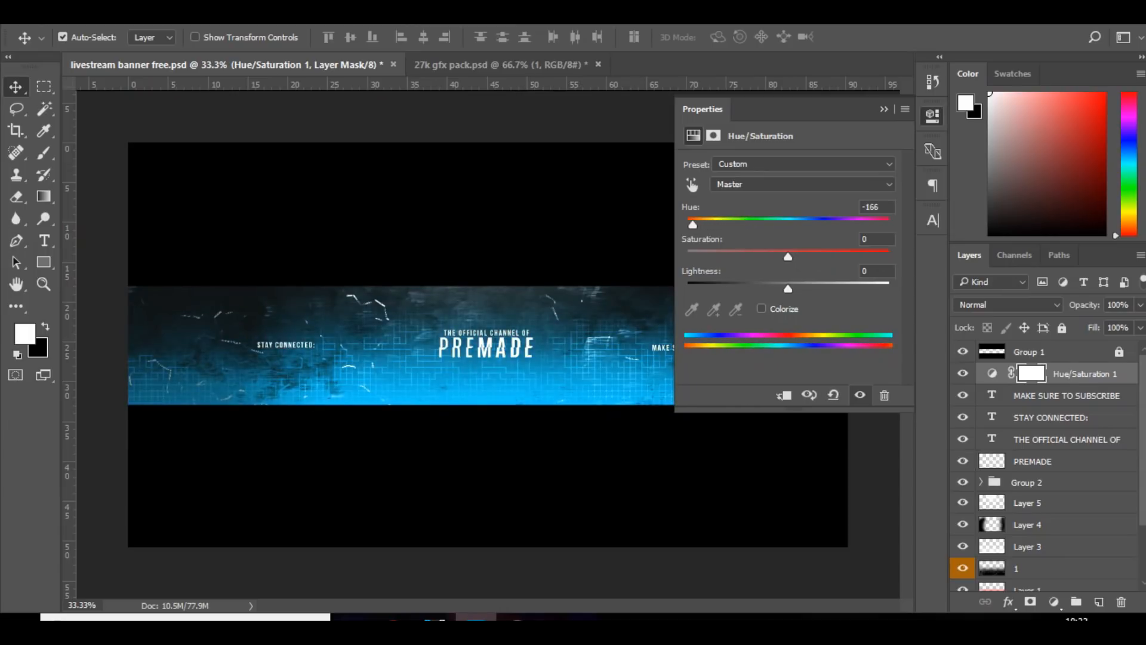